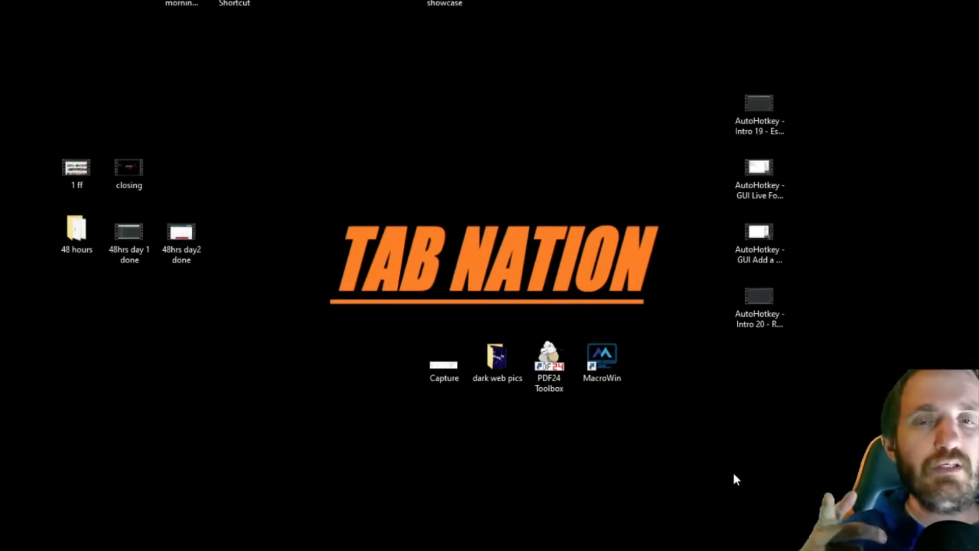
mouse_move(728, 479)
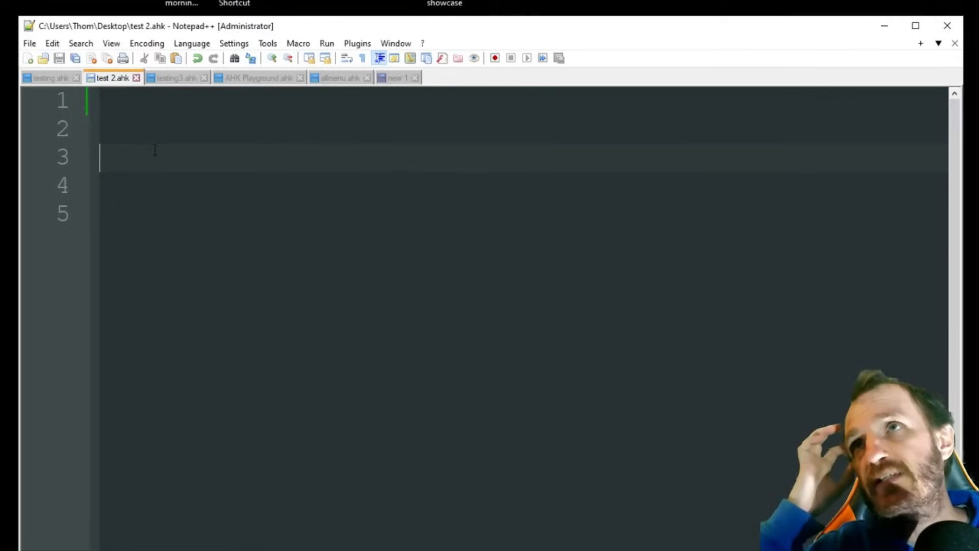
Type a 'msgbox, hello world' line on line 3 of test 2.ahk
text(msg)
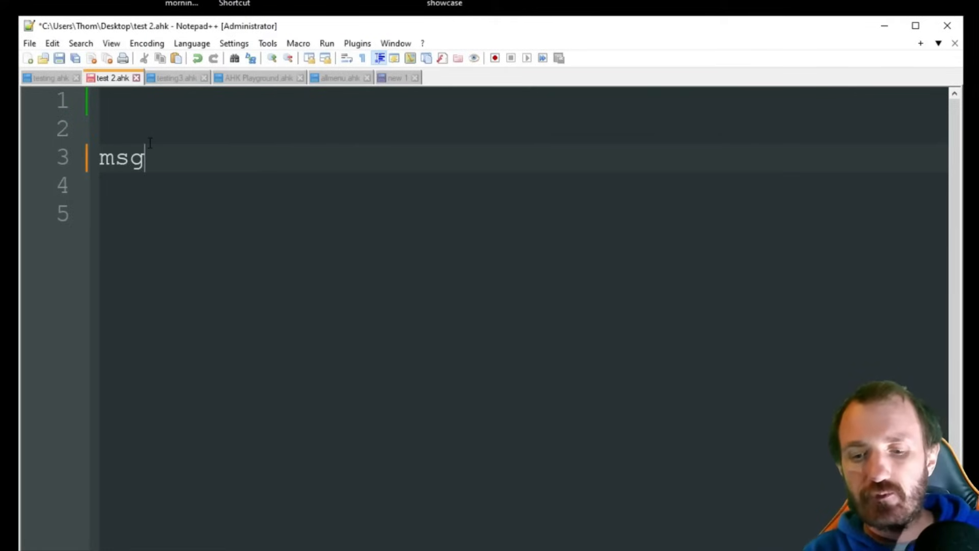
text(box,)
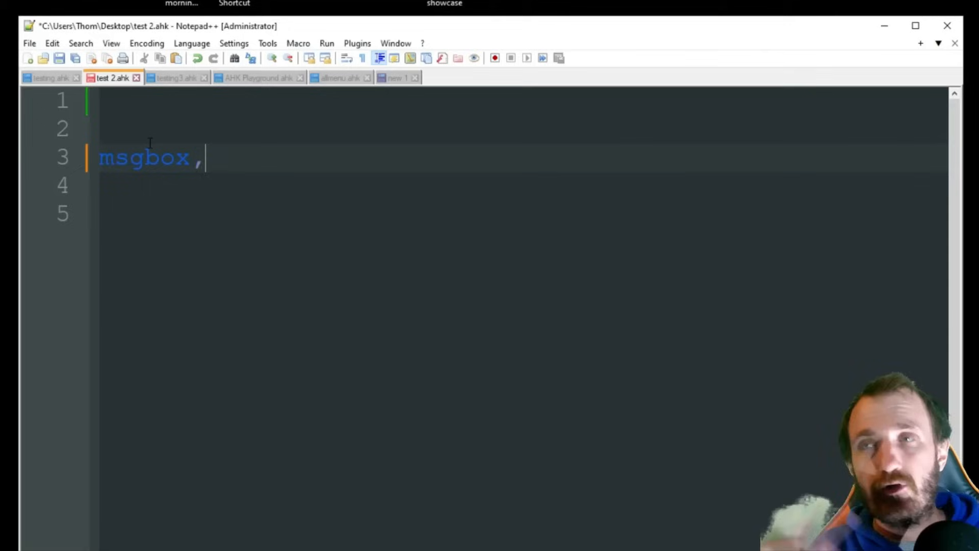
text(helo)
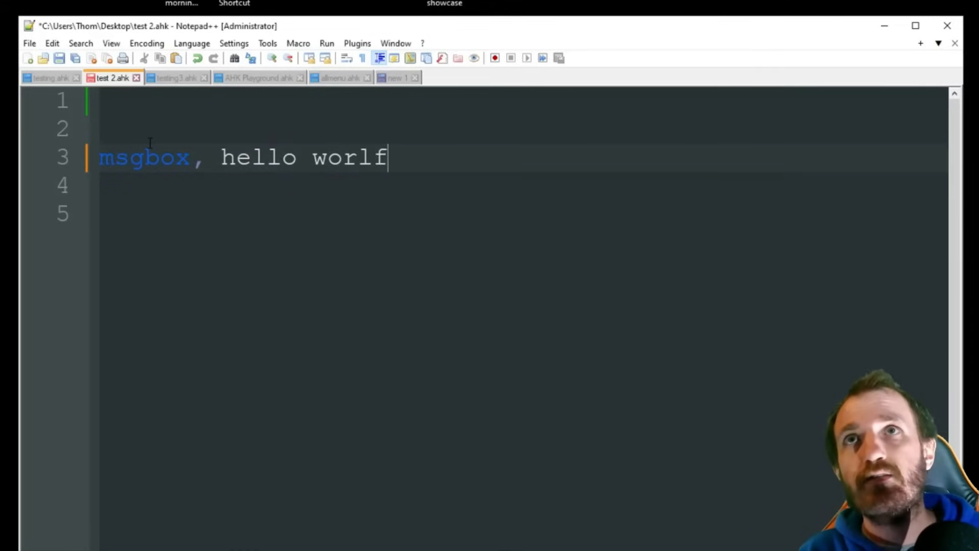
text(d)
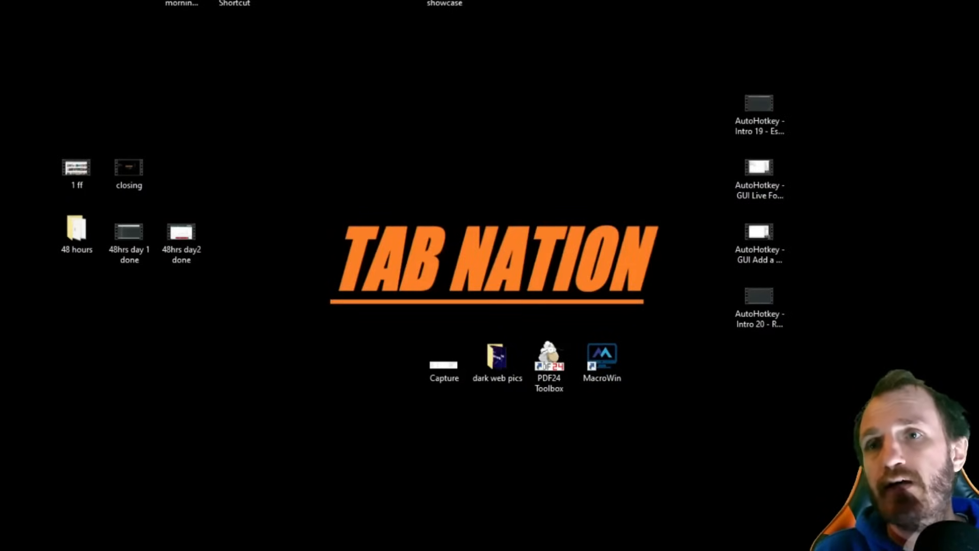
Launch MacroWin from its desktop shortcut
double_click(602, 346)
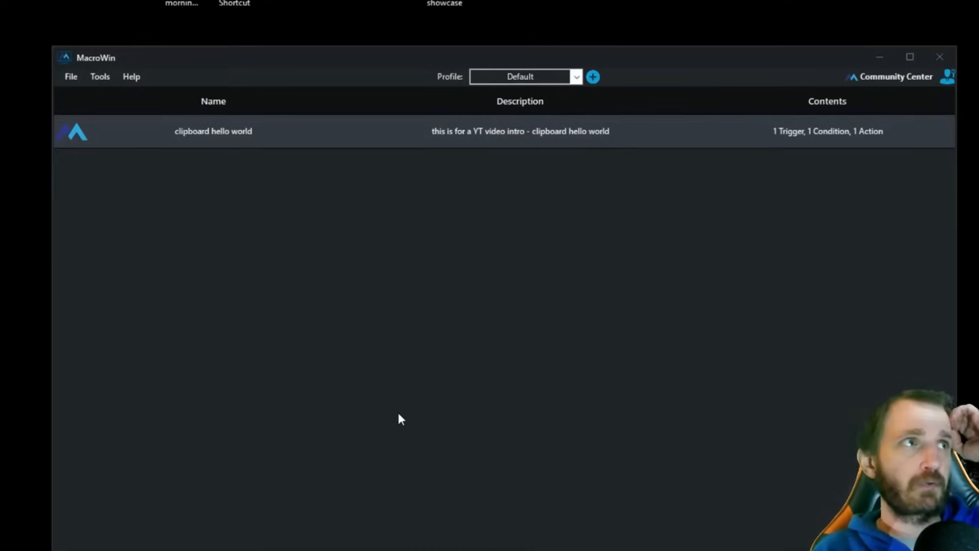
mouse_move(619, 139)
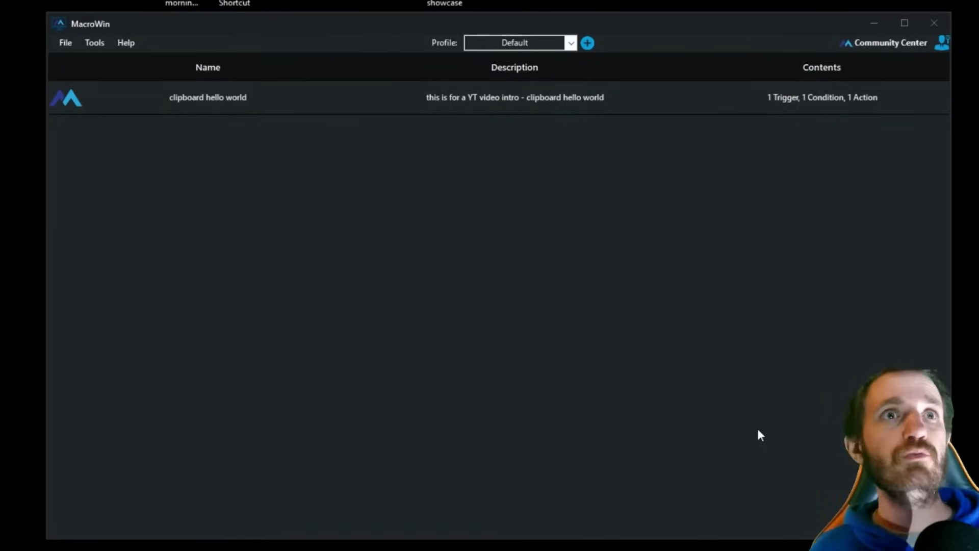
mouse_move(758, 426)
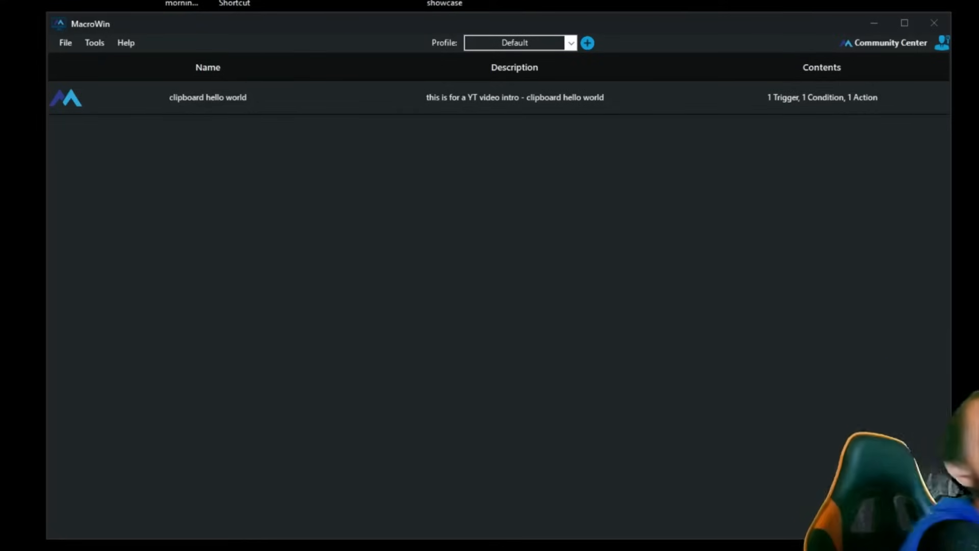
mouse_move(768, 381)
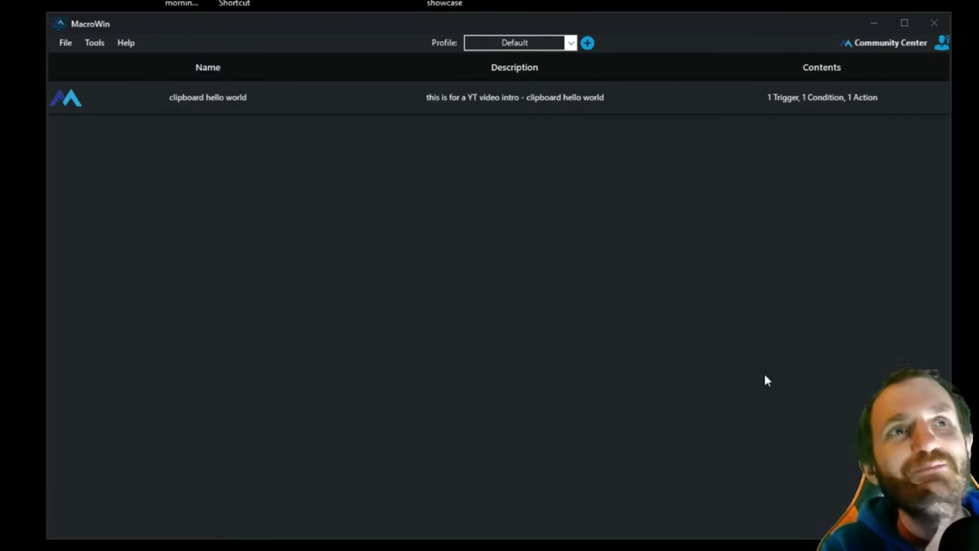
Create a macro named 'test yt' with the placeholder description 'ladshiahdfihasf'
click(586, 42)
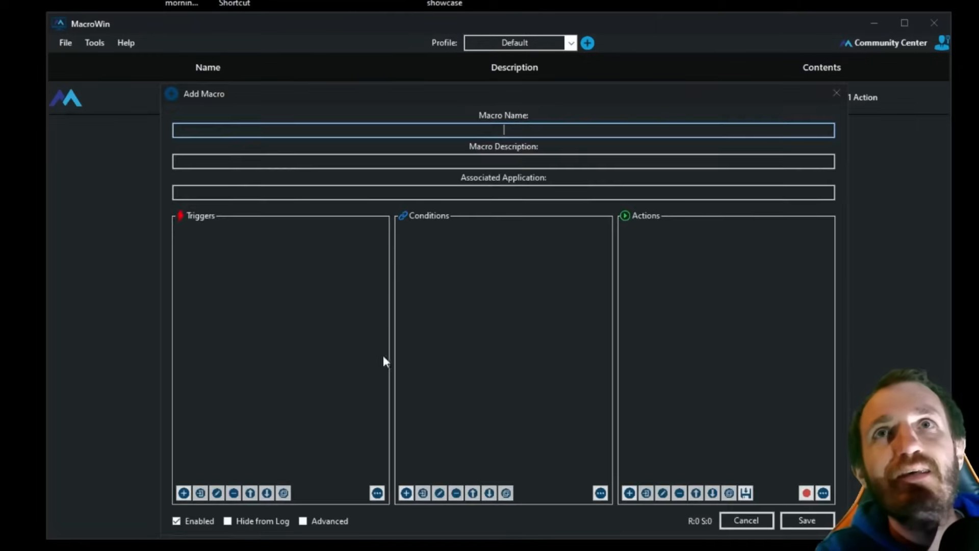
text(t)
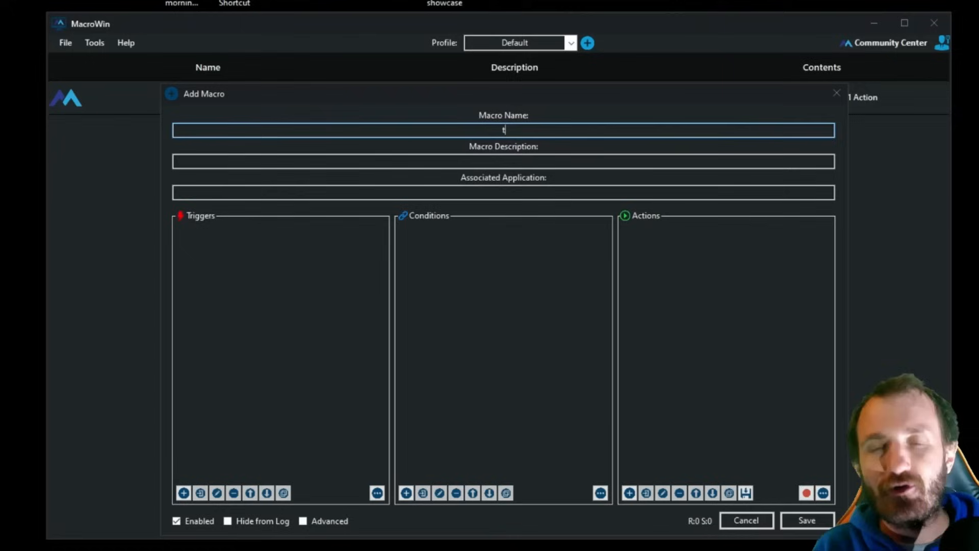
text(est)
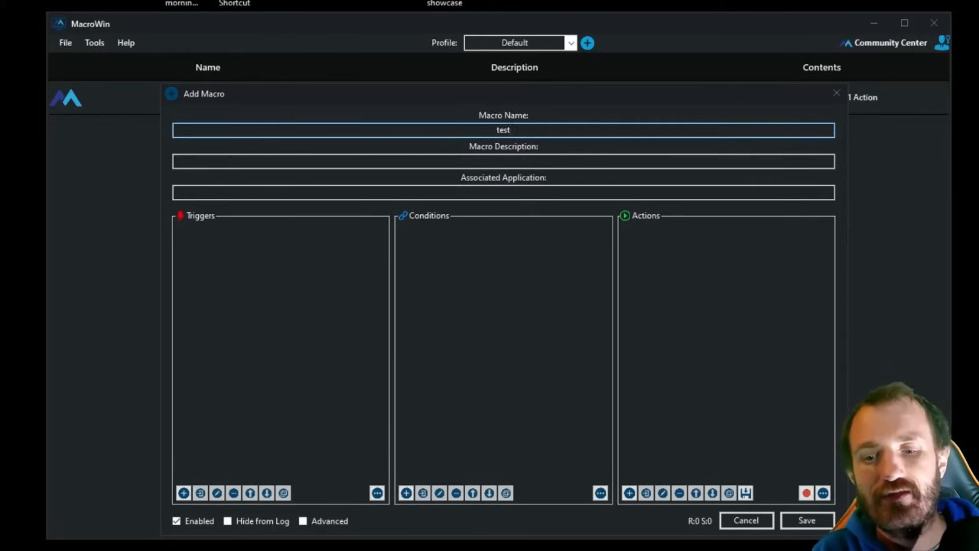
text(yt)
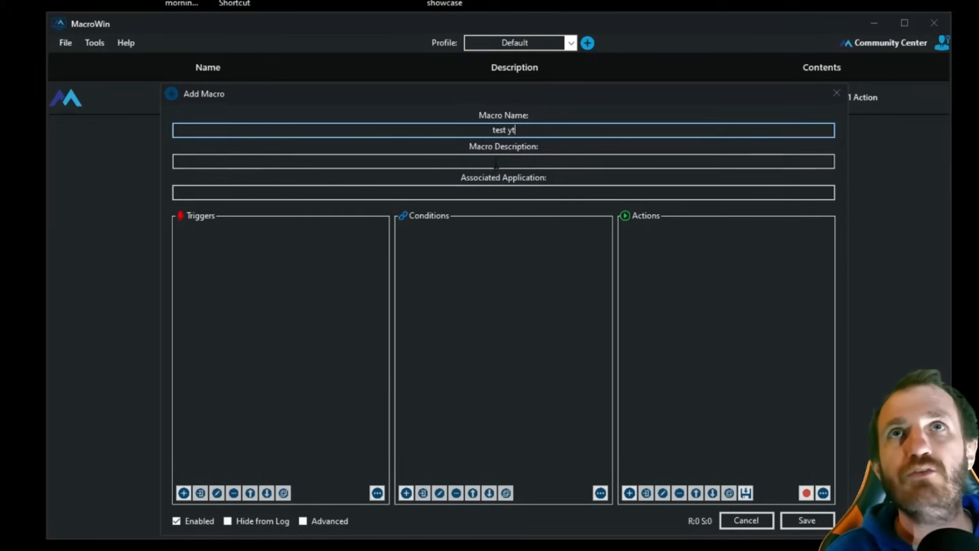
text(ladsh)
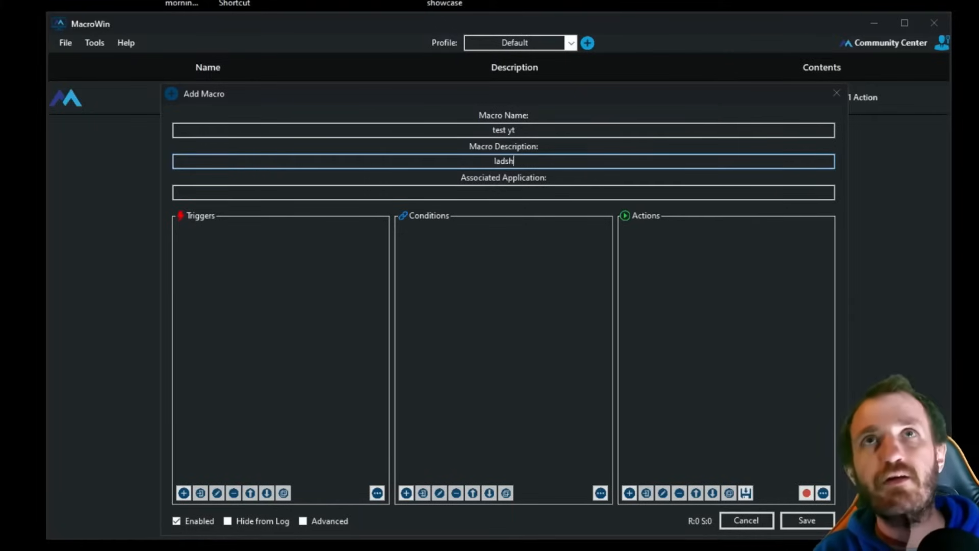
text(iahdfihasf)
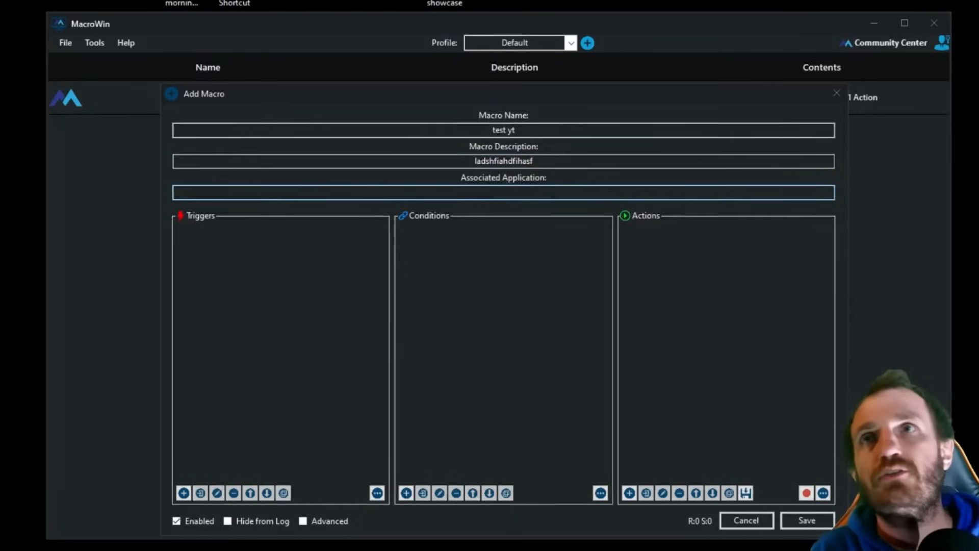
Add a Keyboard trigger with hotkey F2 (key down) to the test yt macro
click(184, 493)
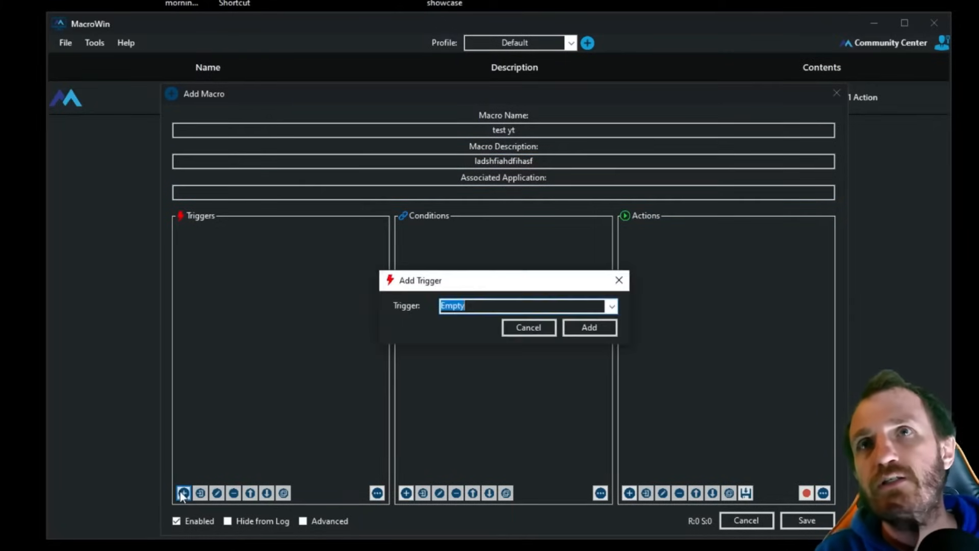
click(611, 306)
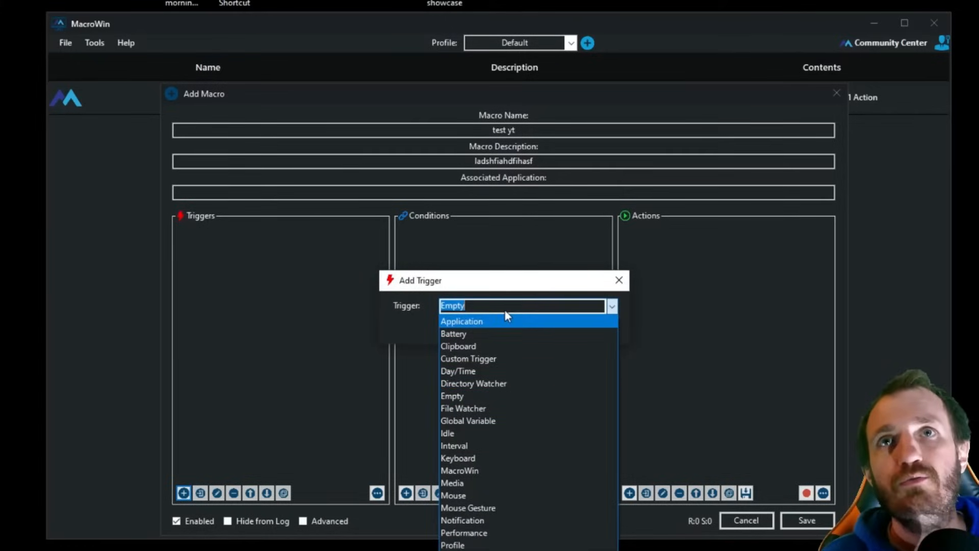
click(458, 458)
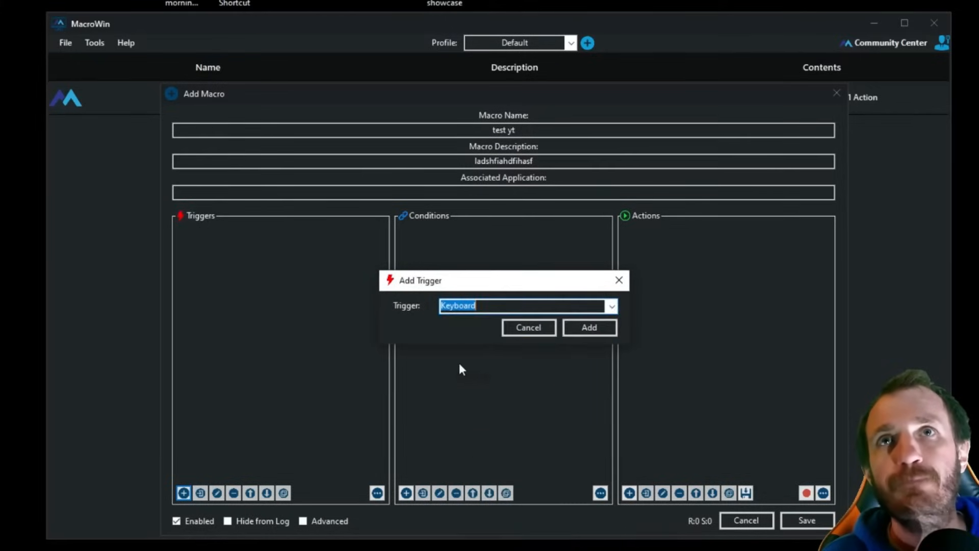
click(588, 328)
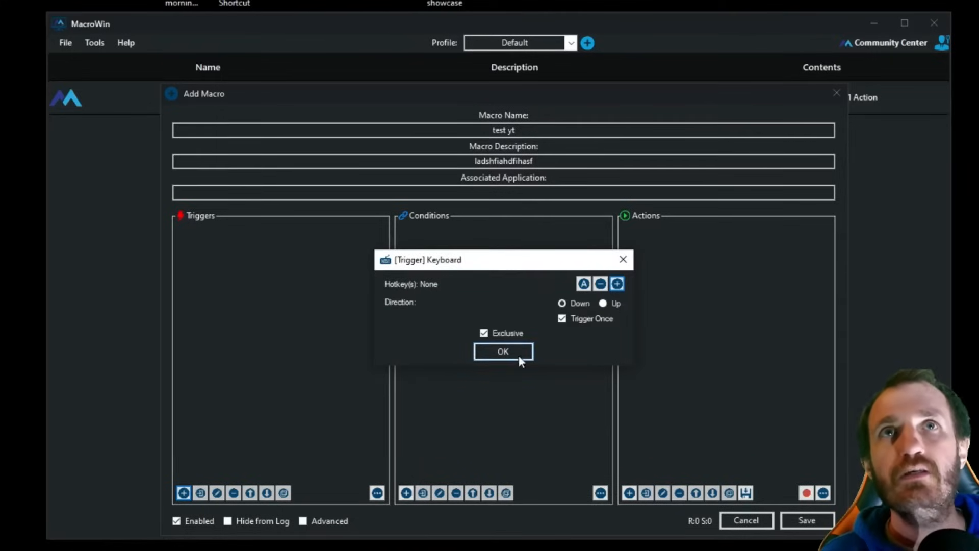
click(617, 283)
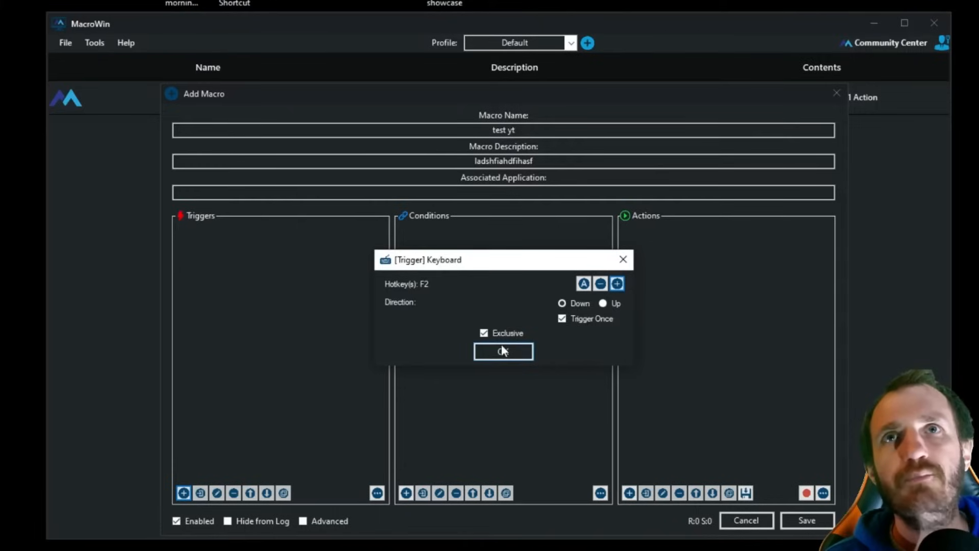
click(503, 351)
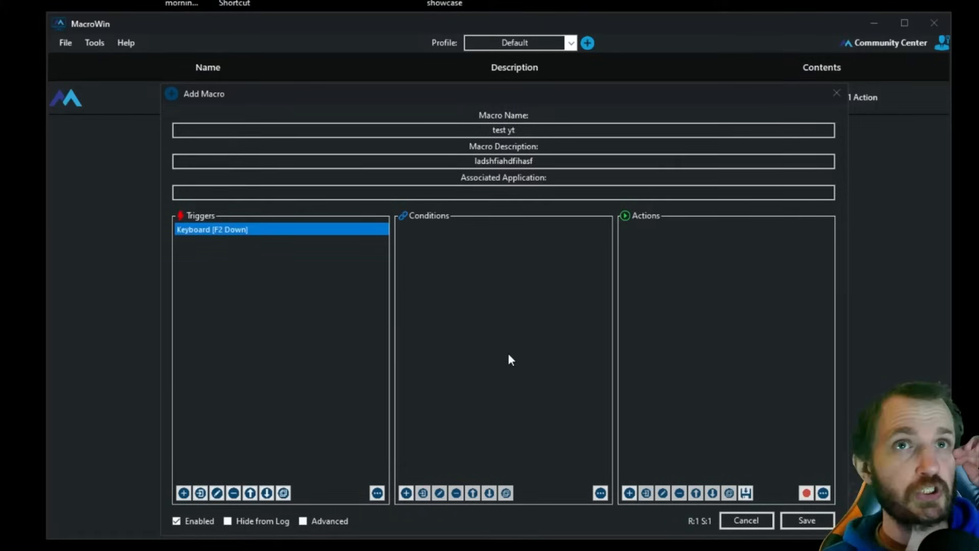
mouse_move(517, 358)
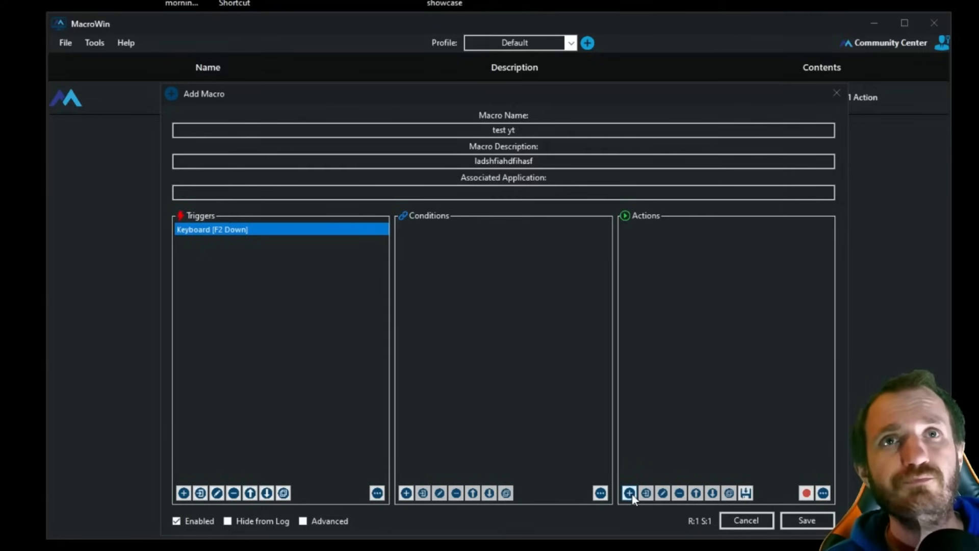
Add an AutoHotkey action to test yt and bring up its settings dialog
click(628, 493)
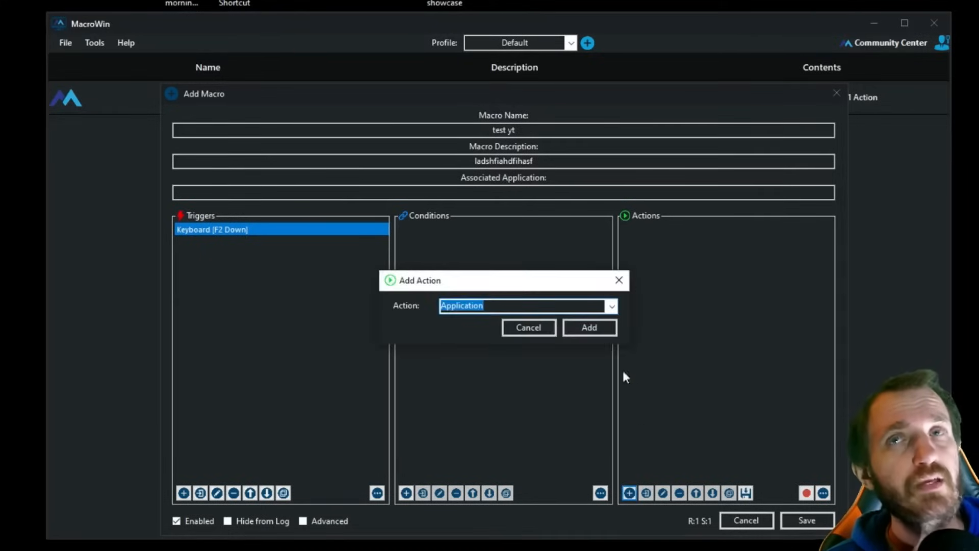
click(611, 305)
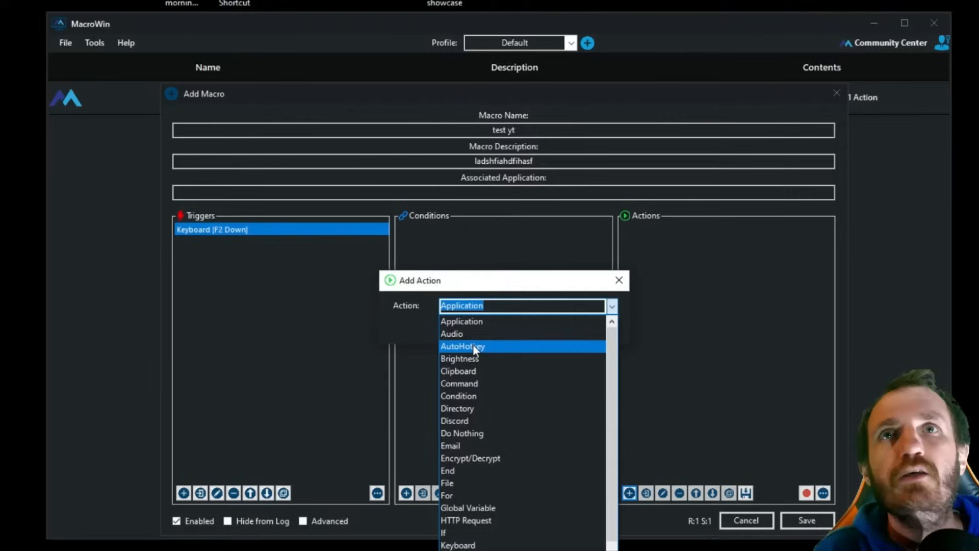
mouse_move(503, 353)
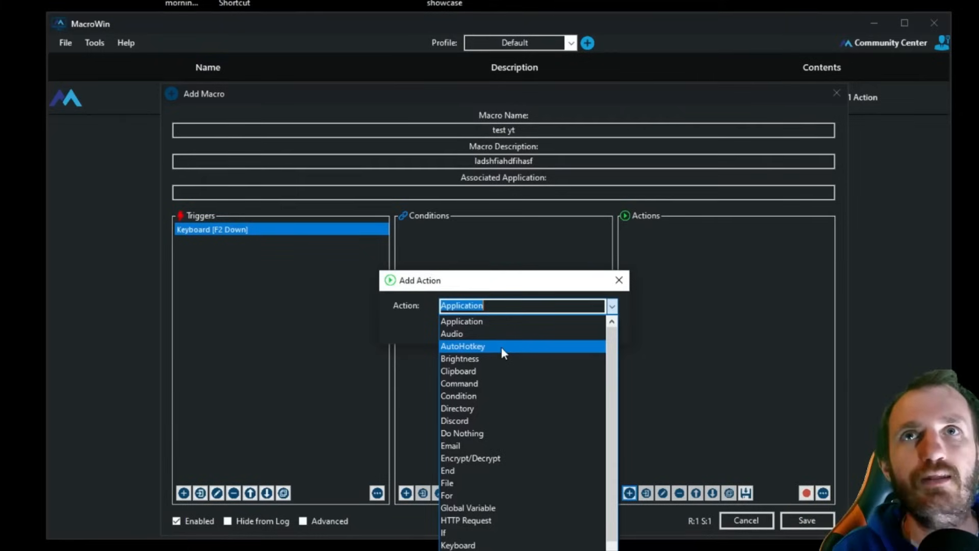
click(462, 346)
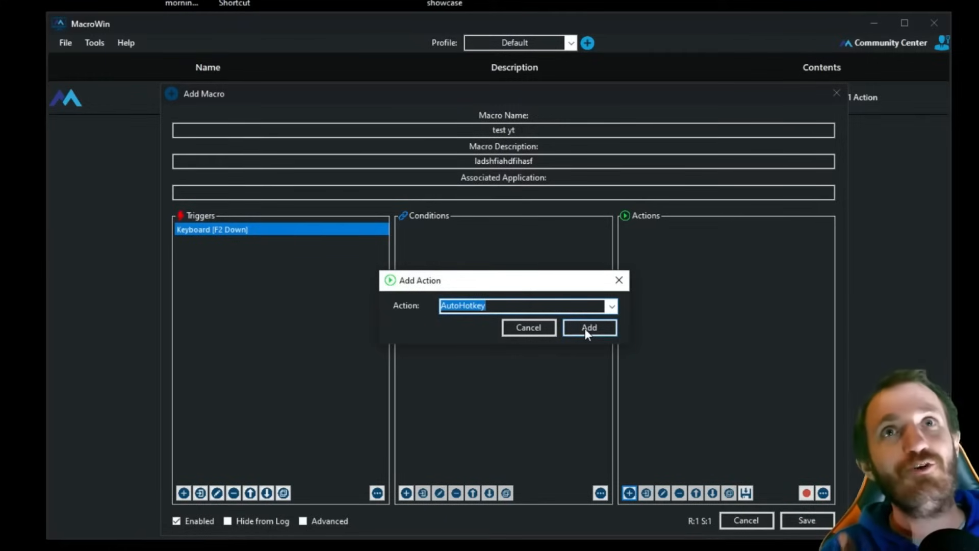
click(588, 327)
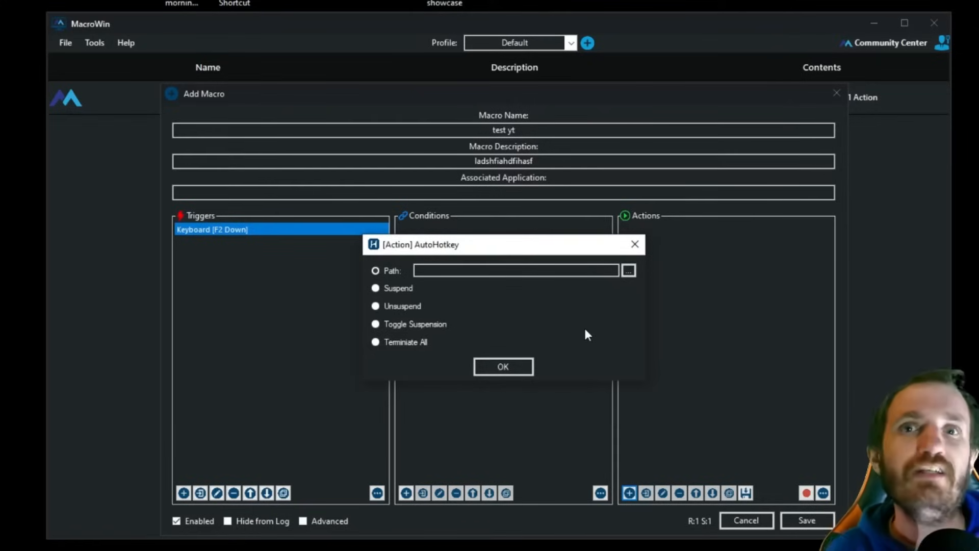
mouse_move(623, 287)
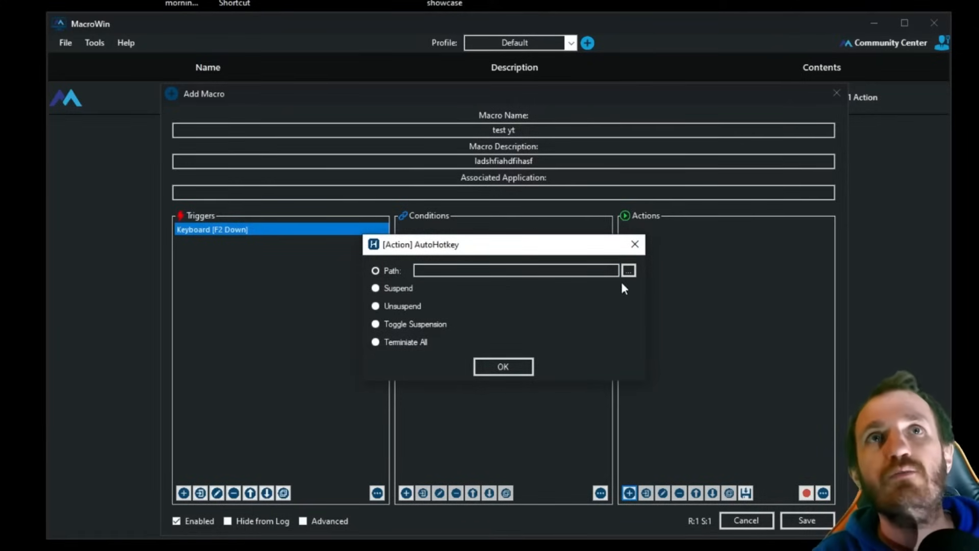
Choose test 2.ahk from the Desktop as the AutoHotkey action's script path
click(628, 271)
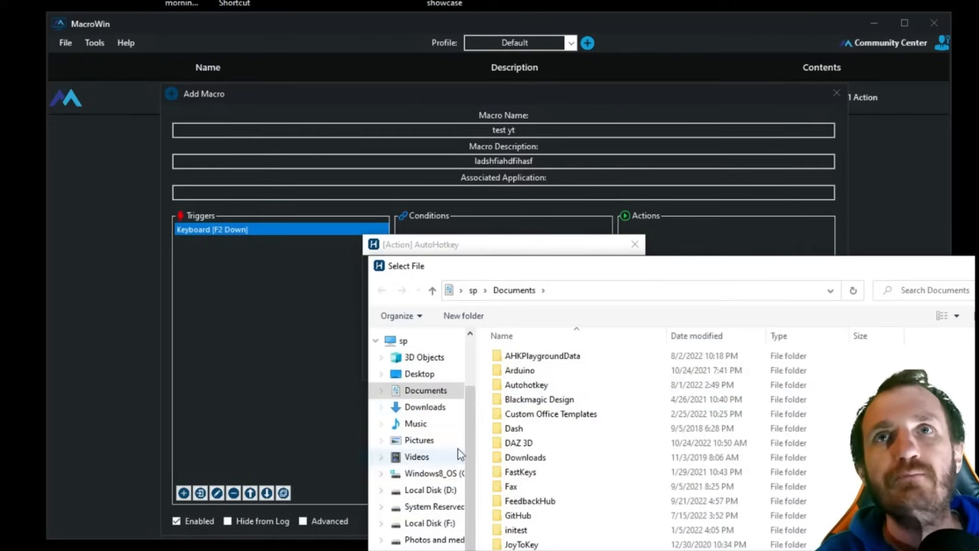
mouse_move(418, 373)
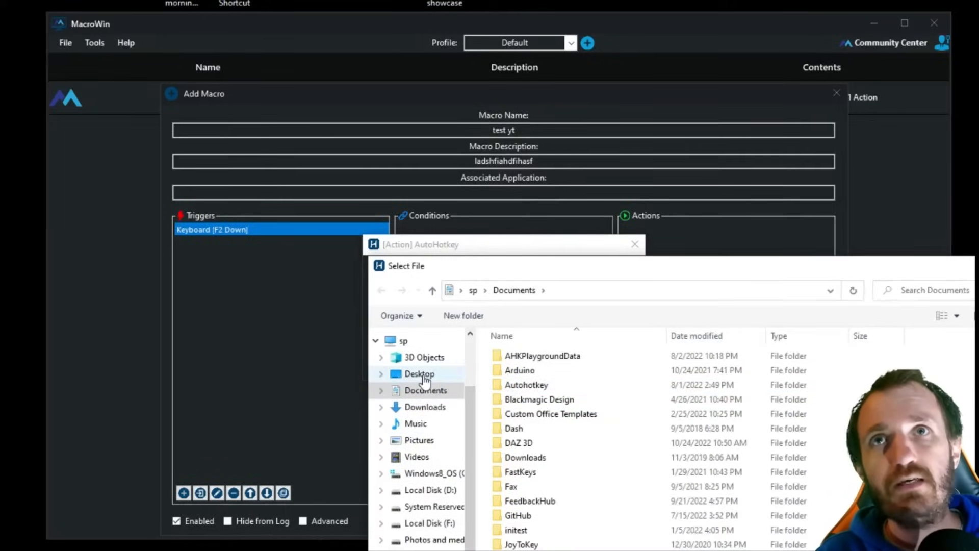
click(420, 373)
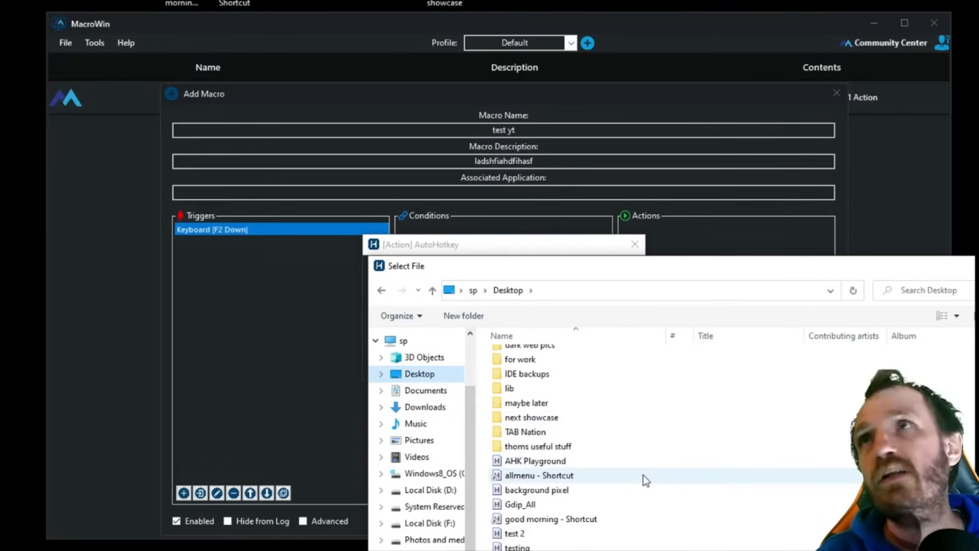
click(515, 534)
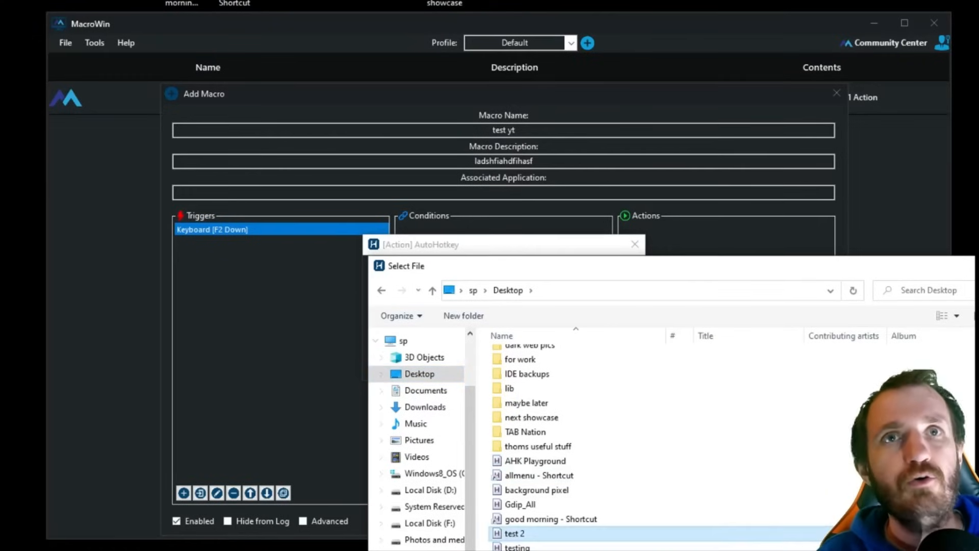
double_click(514, 533)
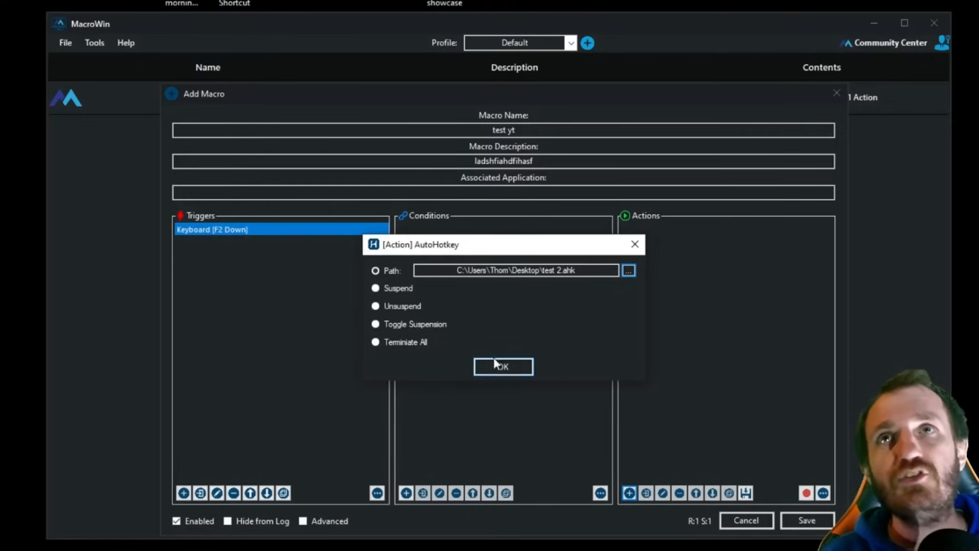
mouse_move(464, 309)
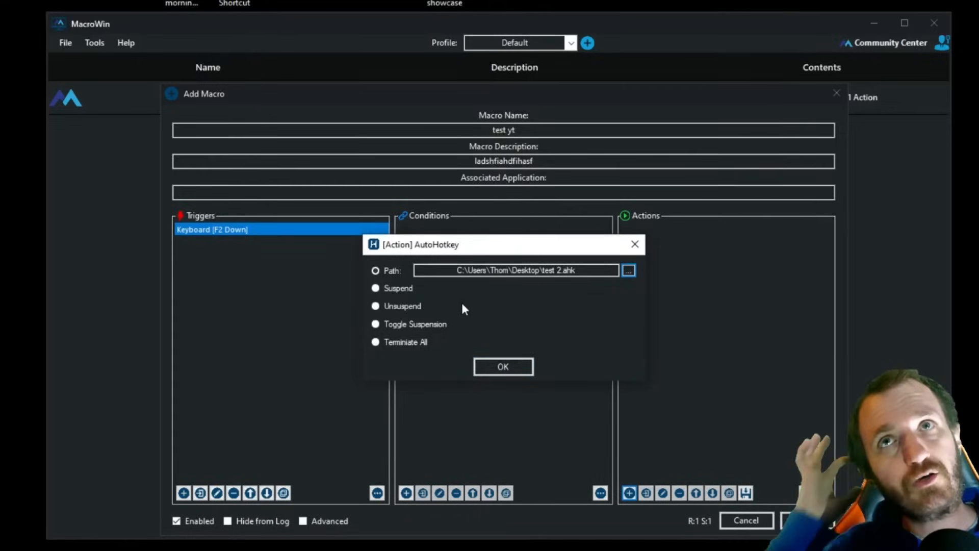
mouse_move(393, 294)
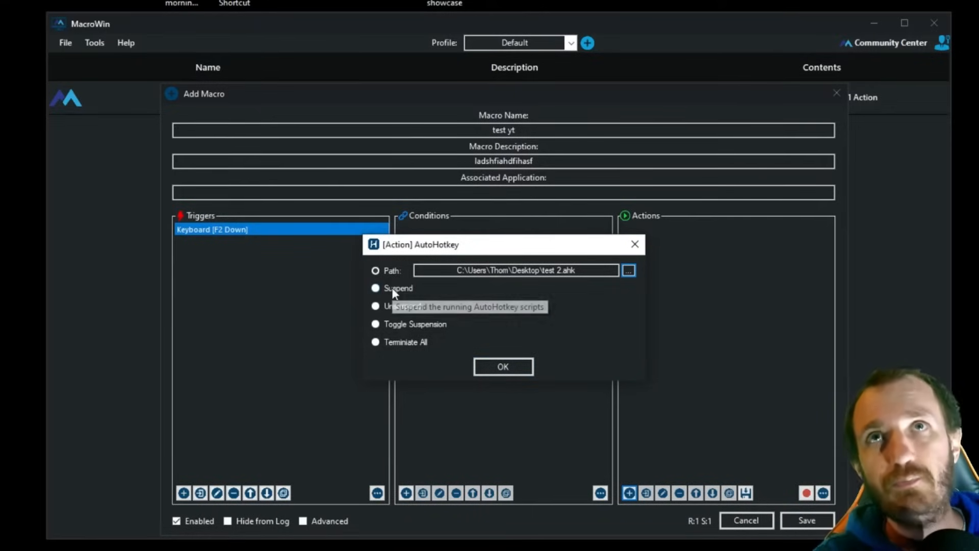
mouse_move(528, 340)
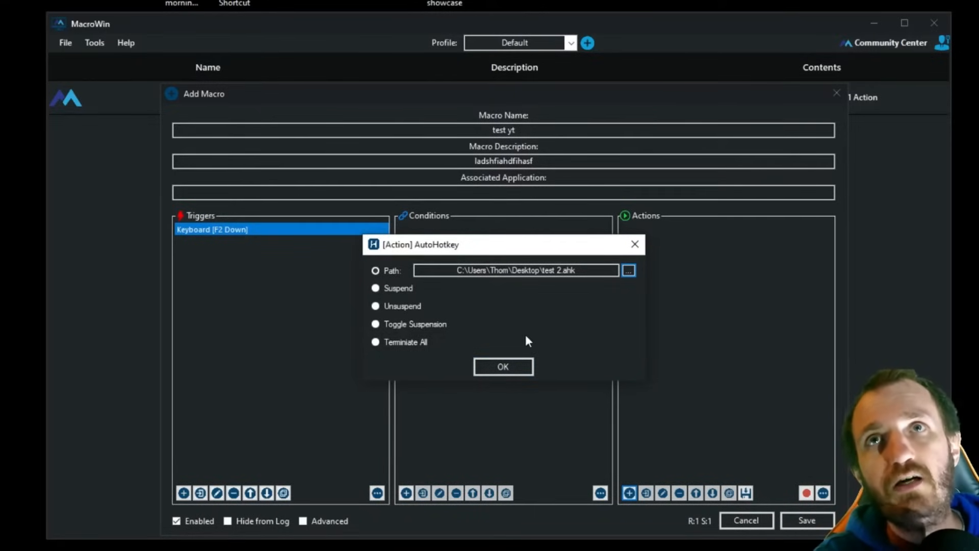
mouse_move(401, 351)
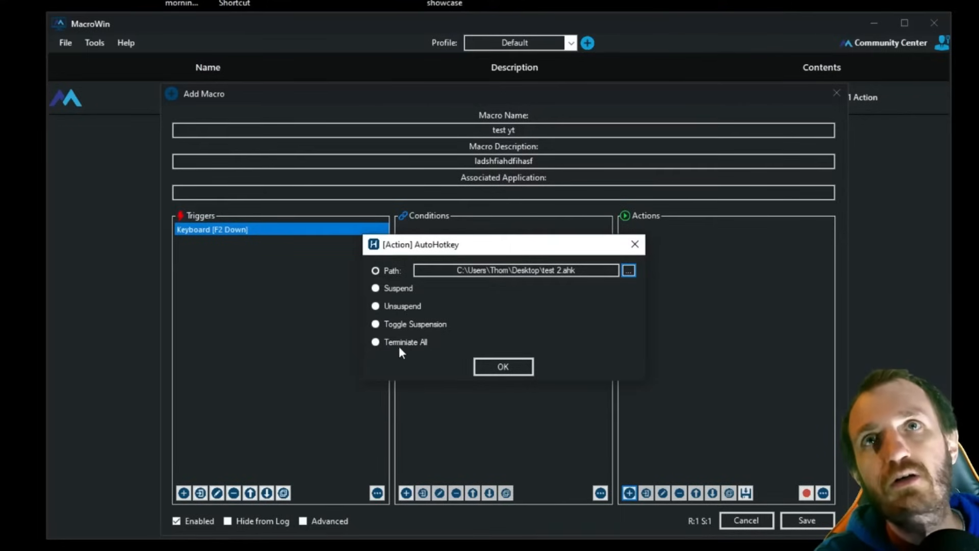
mouse_move(392, 347)
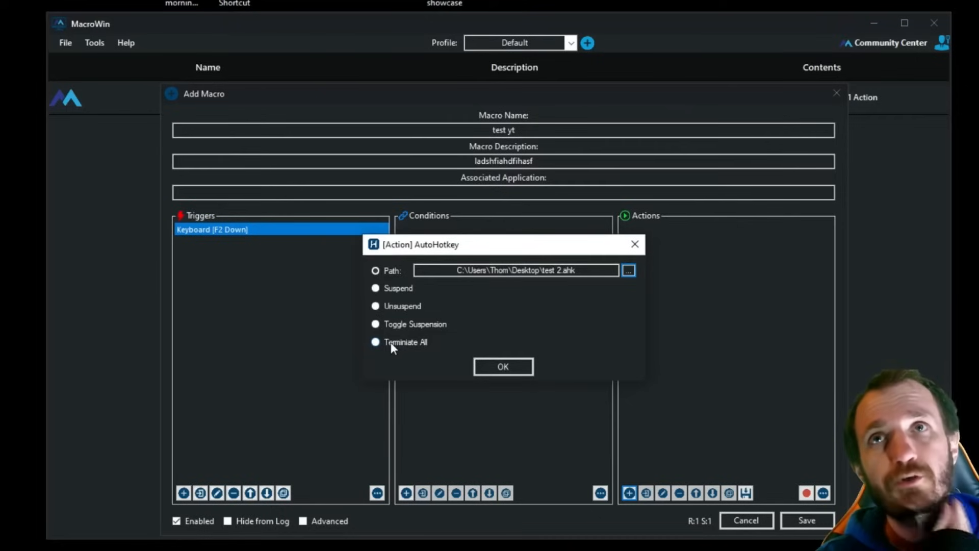
mouse_move(503, 366)
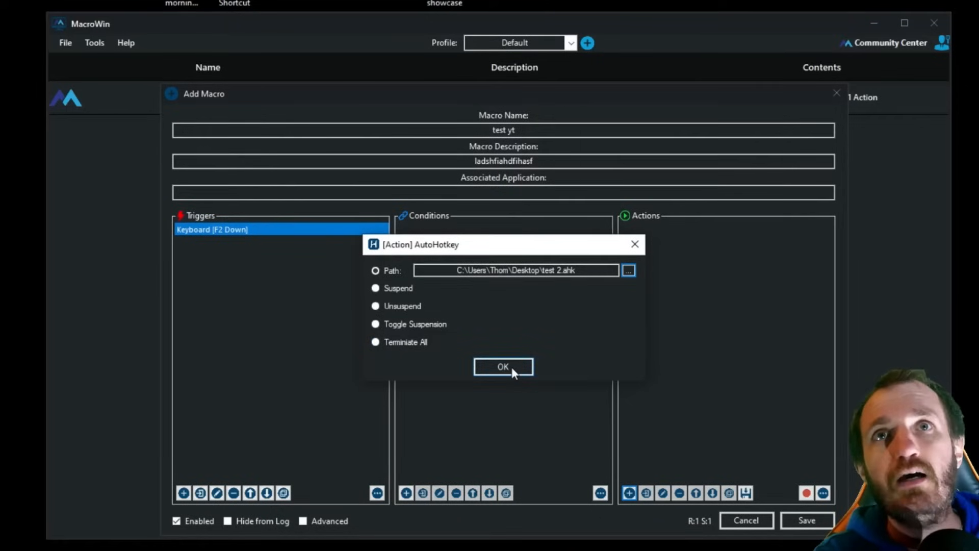
Confirm the AutoHotkey action, continuing past the unhandled exception and retrying
click(504, 367)
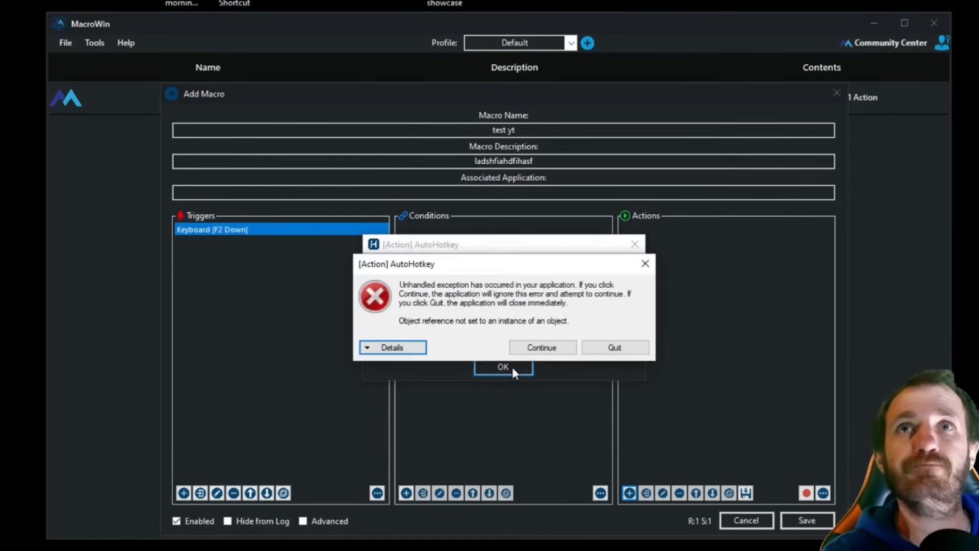
mouse_move(511, 380)
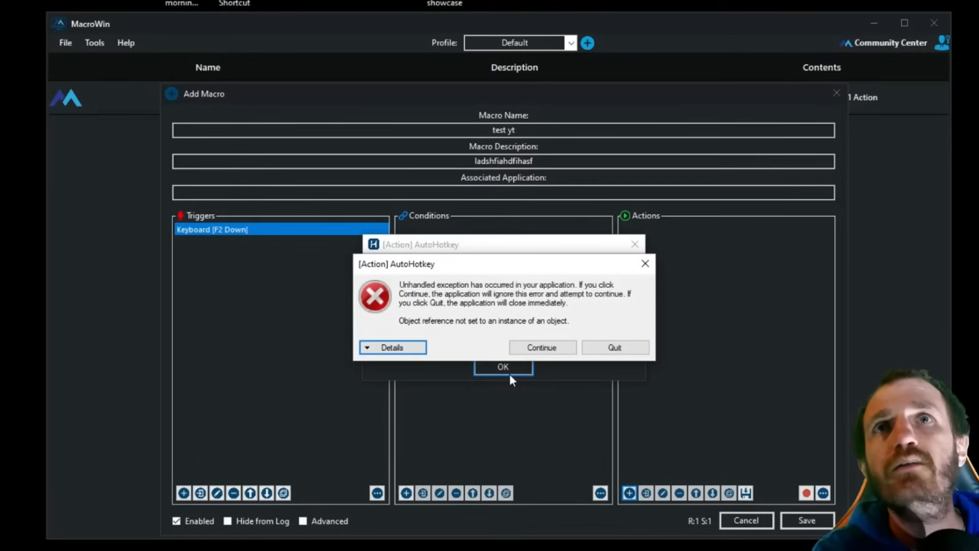
mouse_move(493, 328)
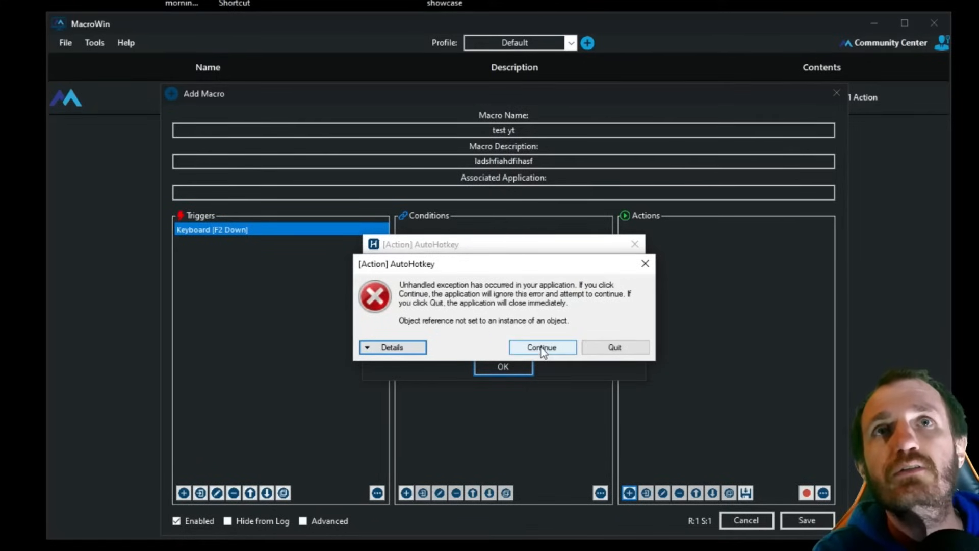
click(541, 347)
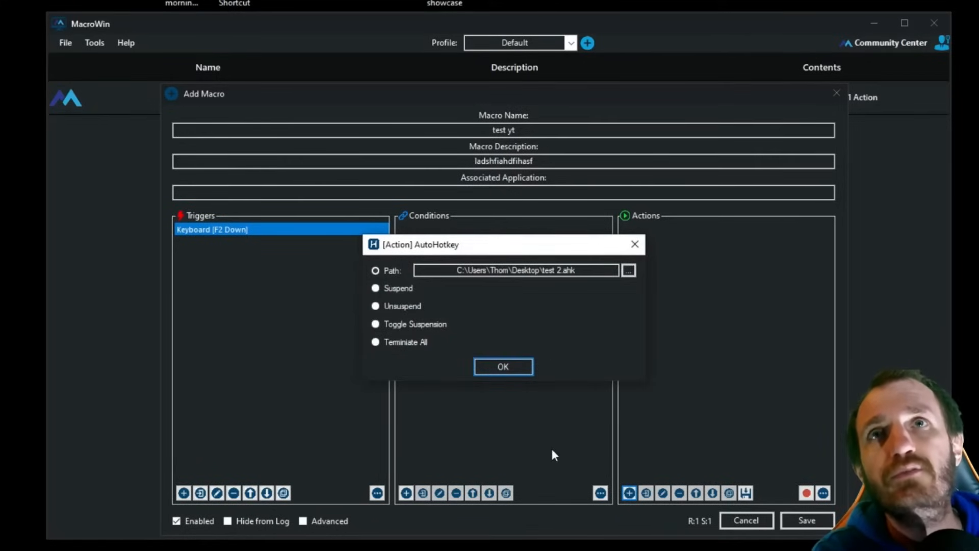
click(503, 367)
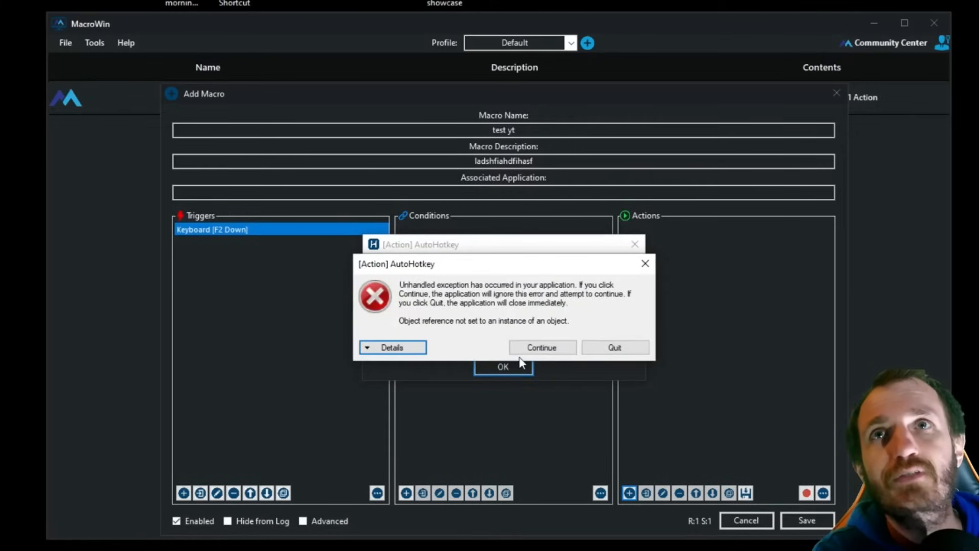
Expand the exception details and scroll through the null reference stack trace
click(391, 348)
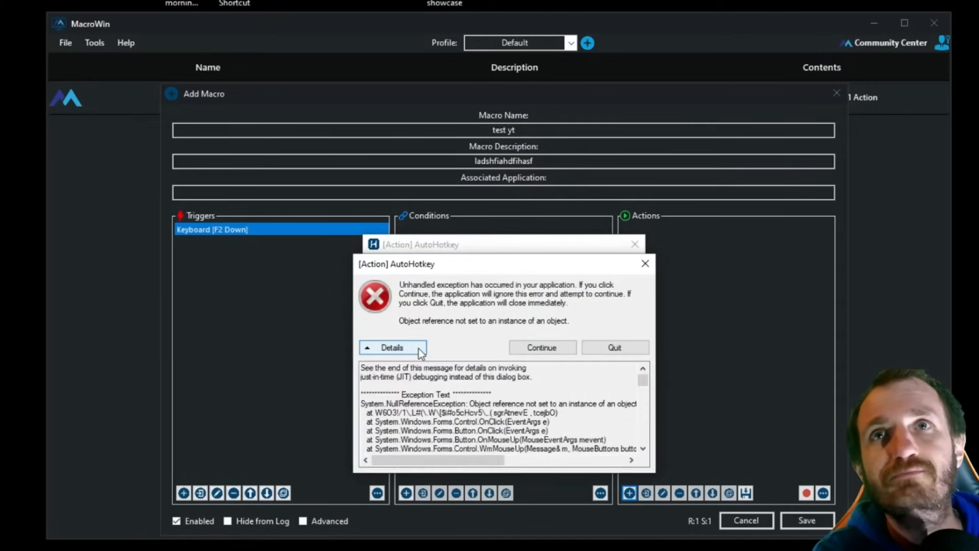
scroll(down, 3)
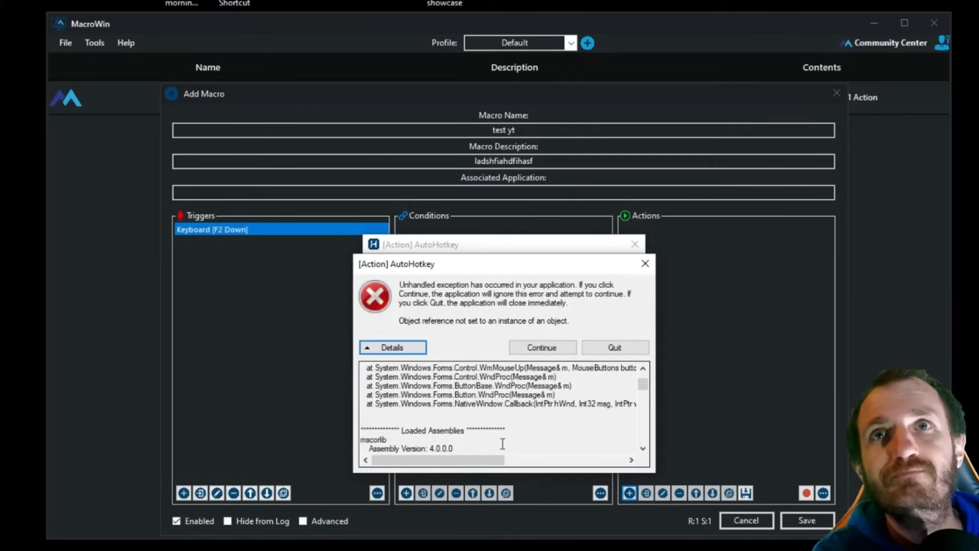
scroll(down, 3)
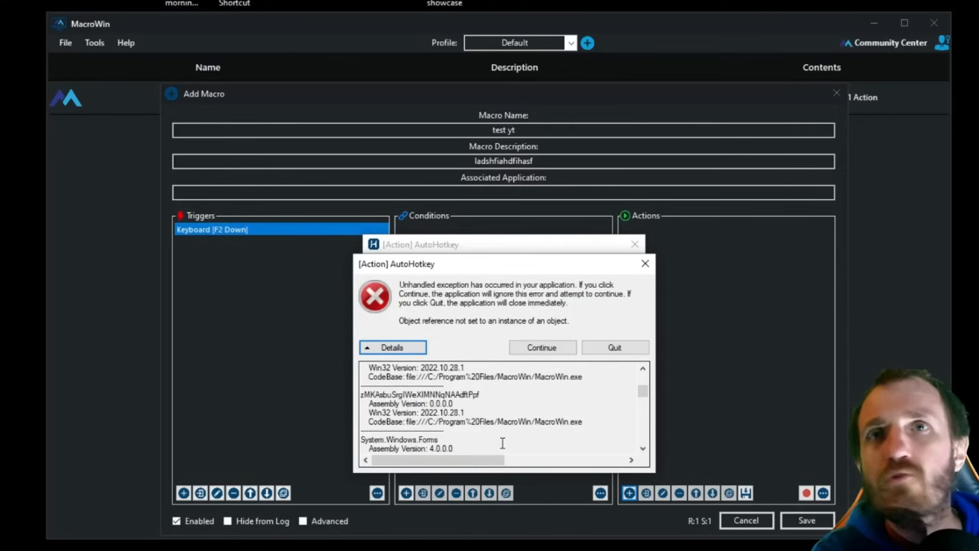
scroll(down, 3)
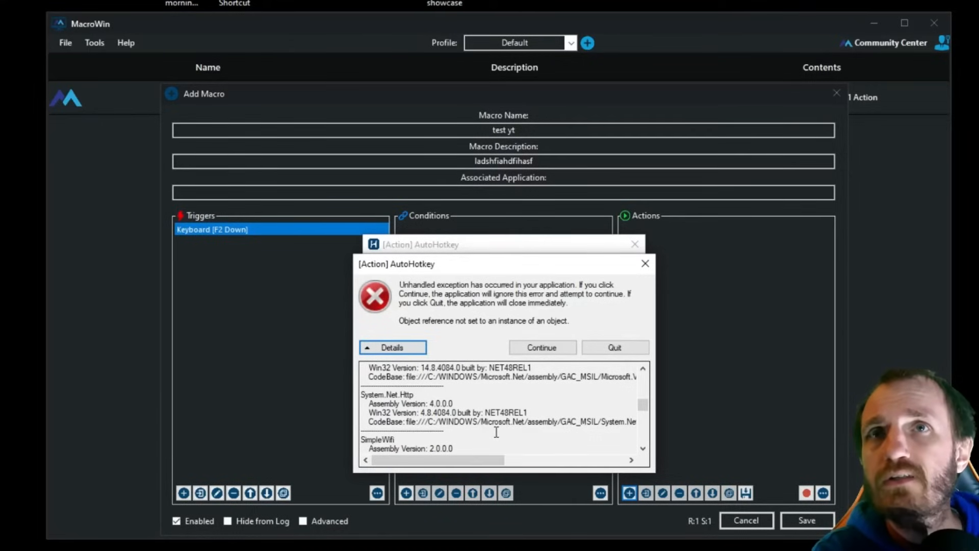
scroll(up, 3)
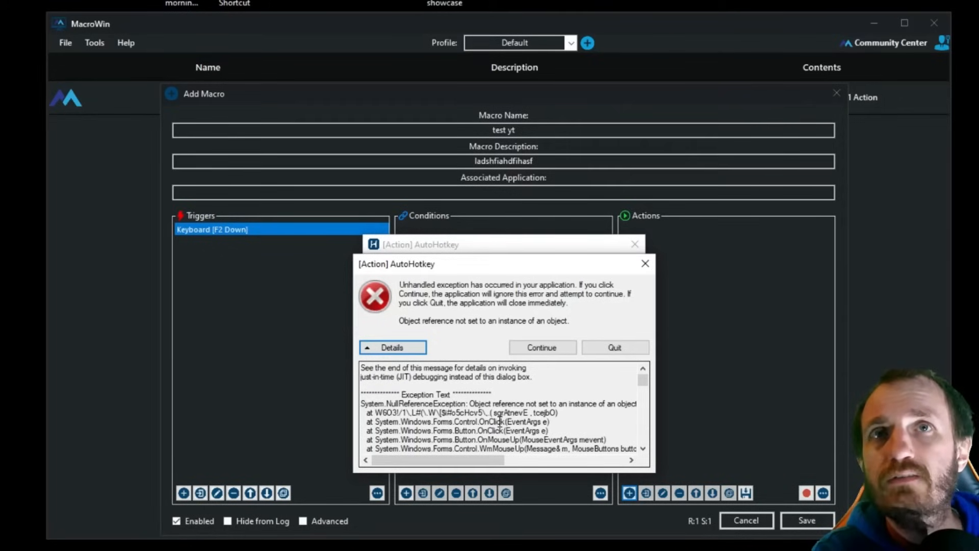
Quit MacroWin from the unhandled exception dialog
click(541, 348)
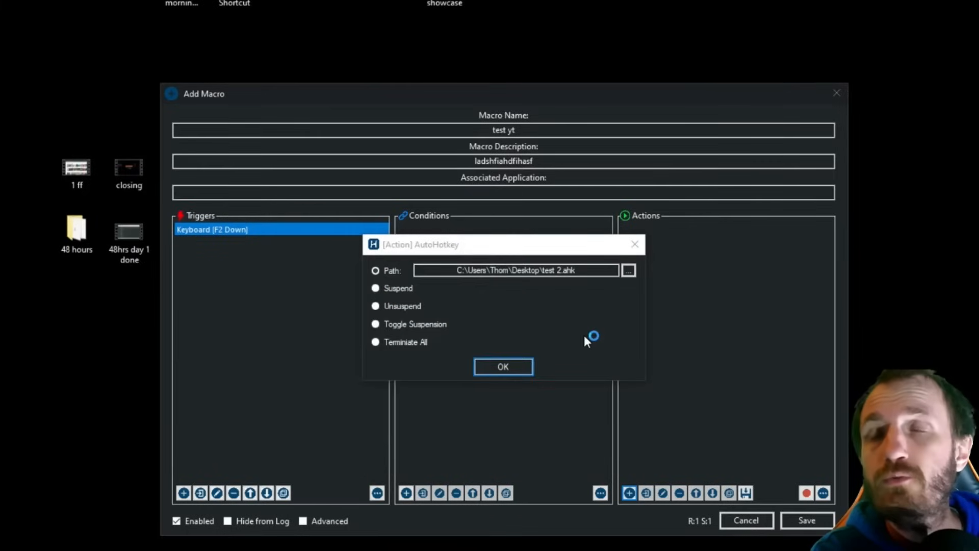
mouse_move(529, 367)
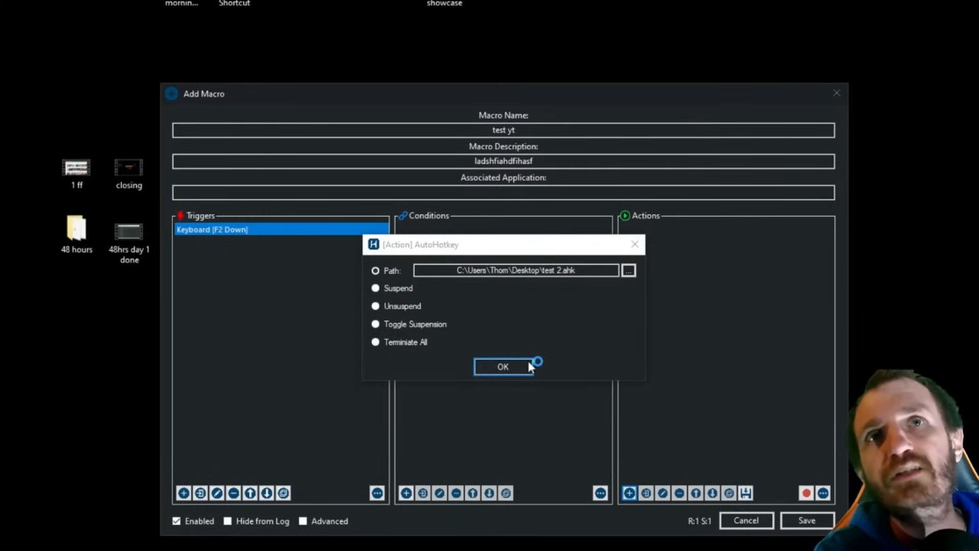
mouse_move(275, 245)
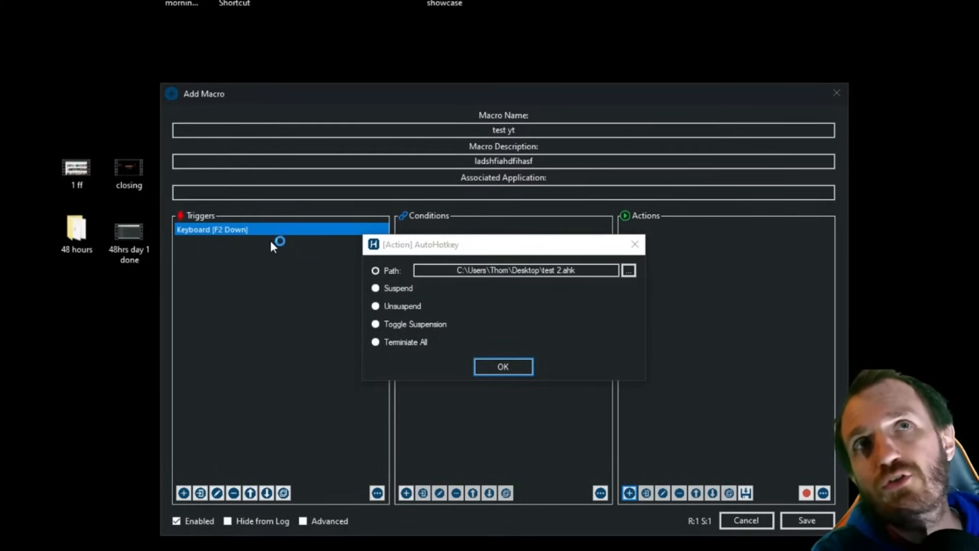
mouse_move(489, 271)
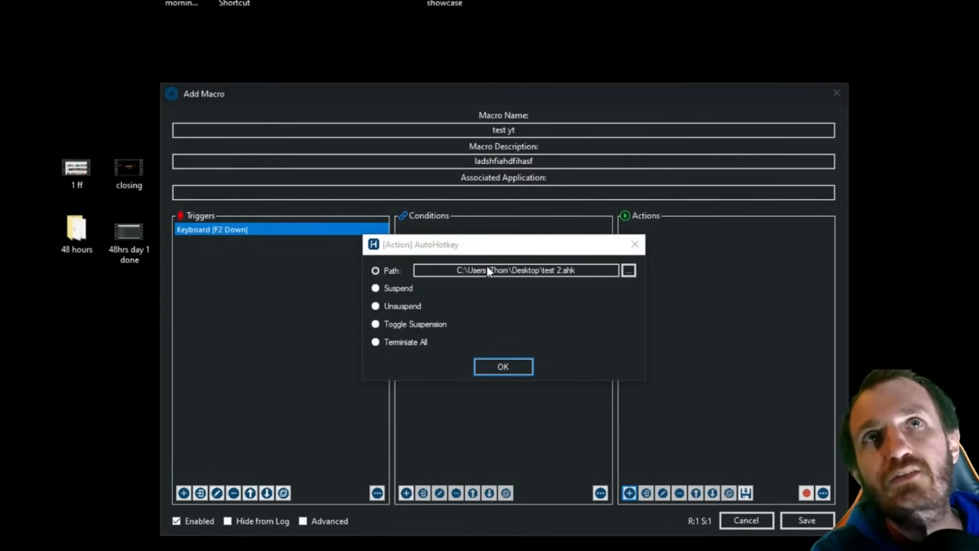
mouse_move(648, 282)
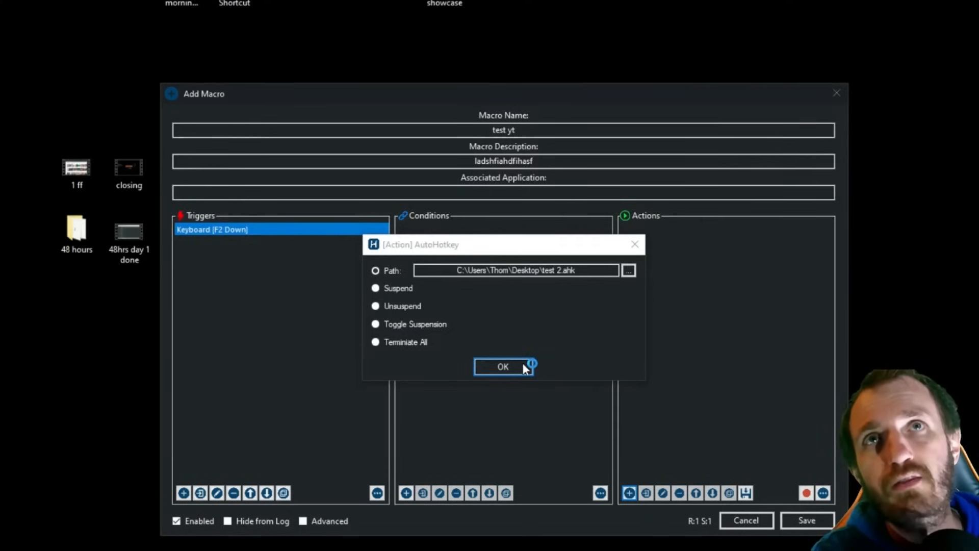
mouse_move(631, 264)
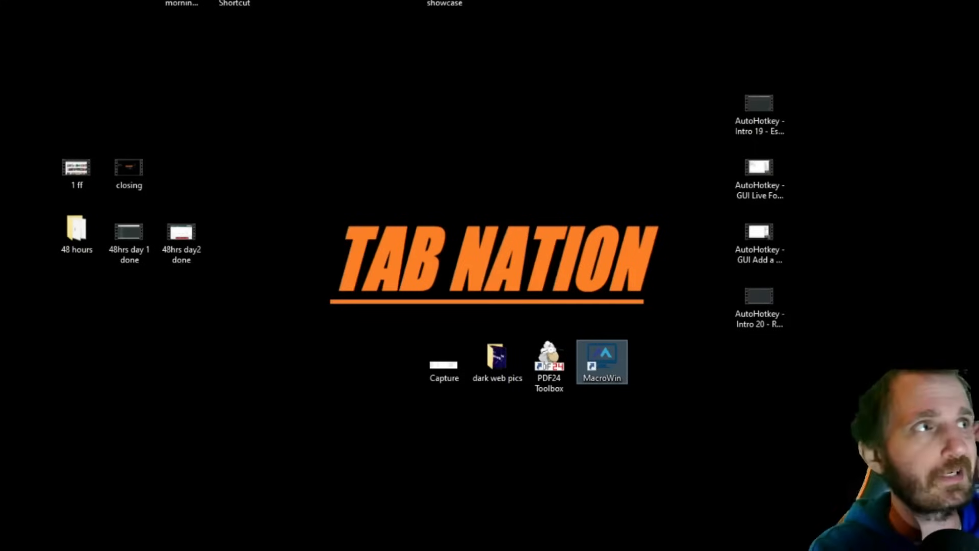
Relaunch MacroWin, start a new macro, and add a Keyboard trigger on F2 down
double_click(601, 361)
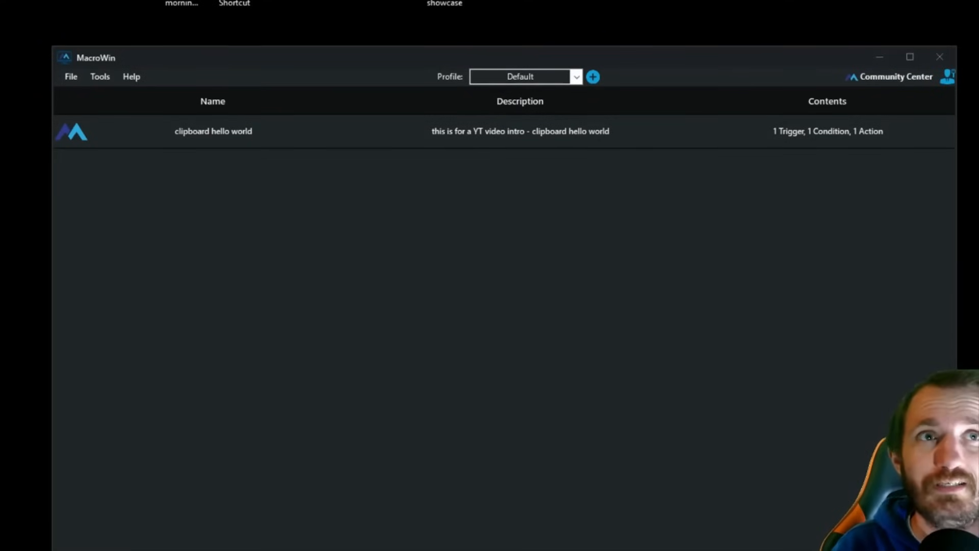
click(592, 76)
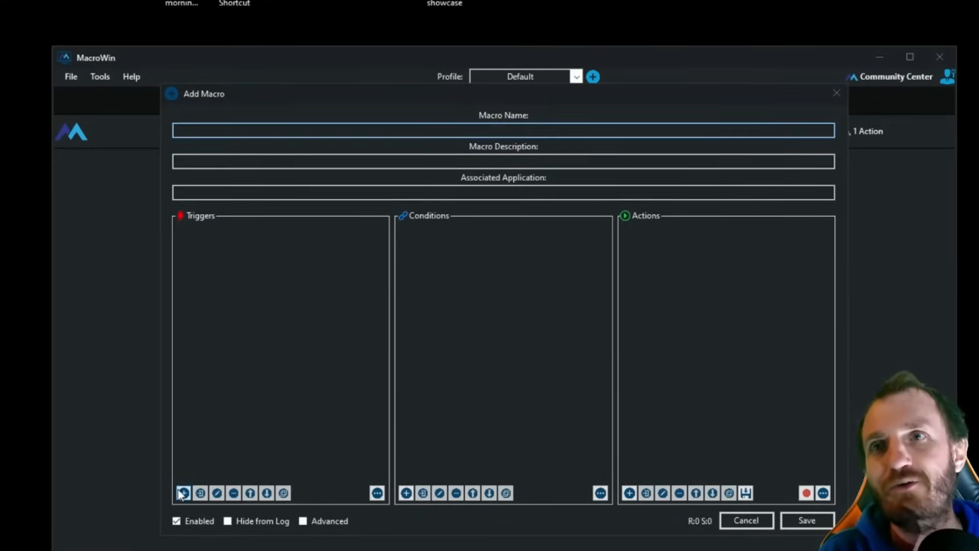
click(184, 492)
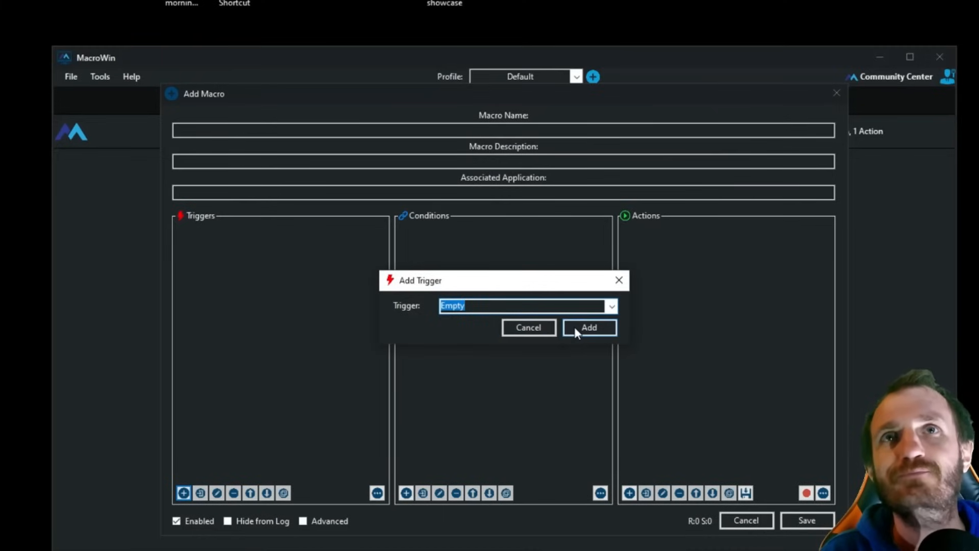
click(611, 306)
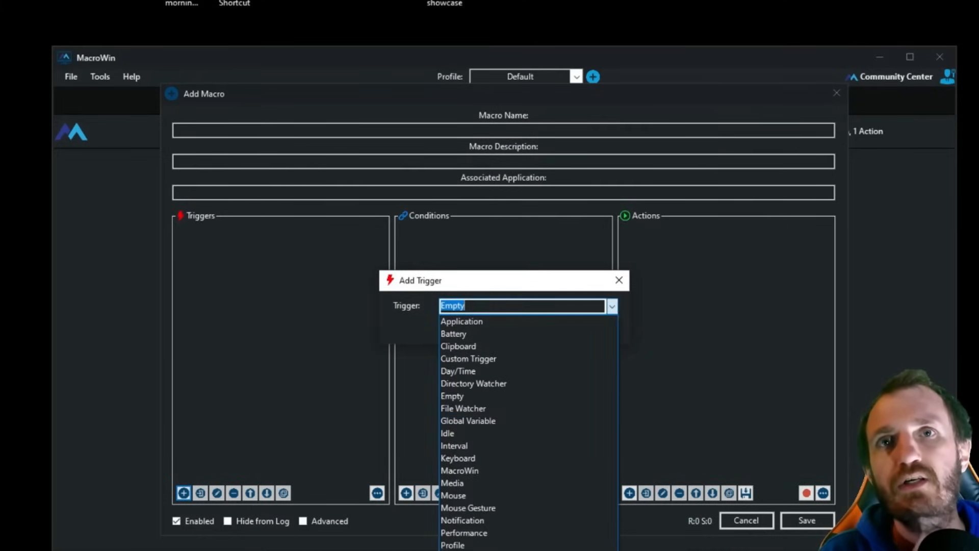
click(458, 458)
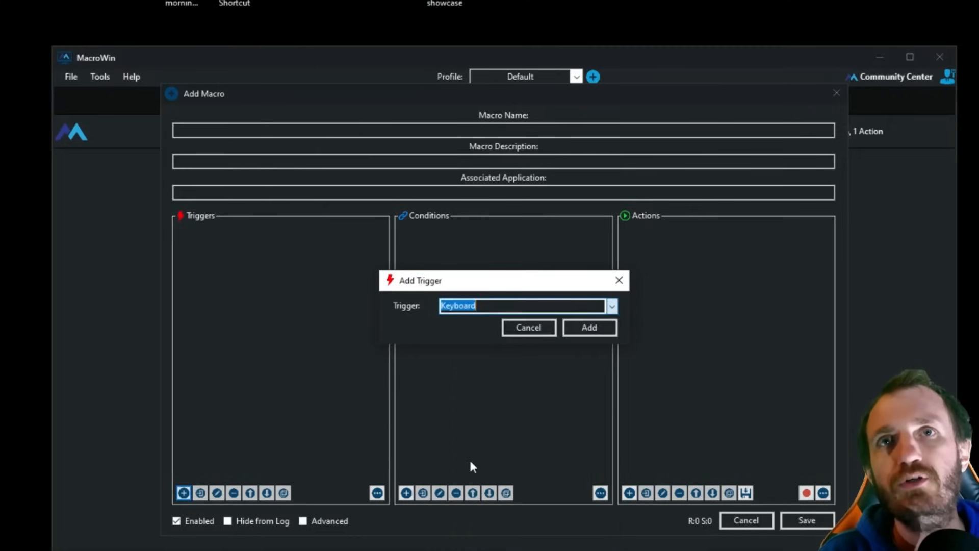
click(588, 327)
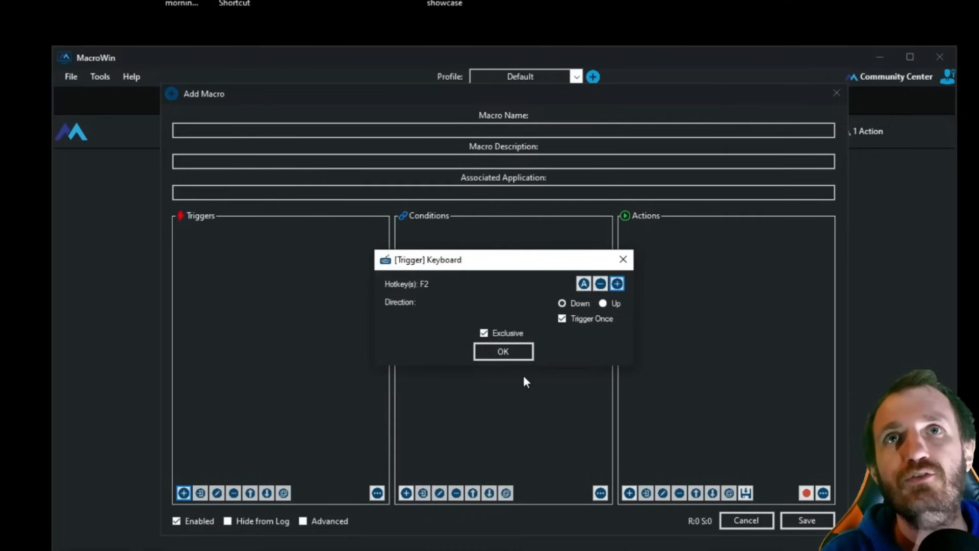
click(503, 351)
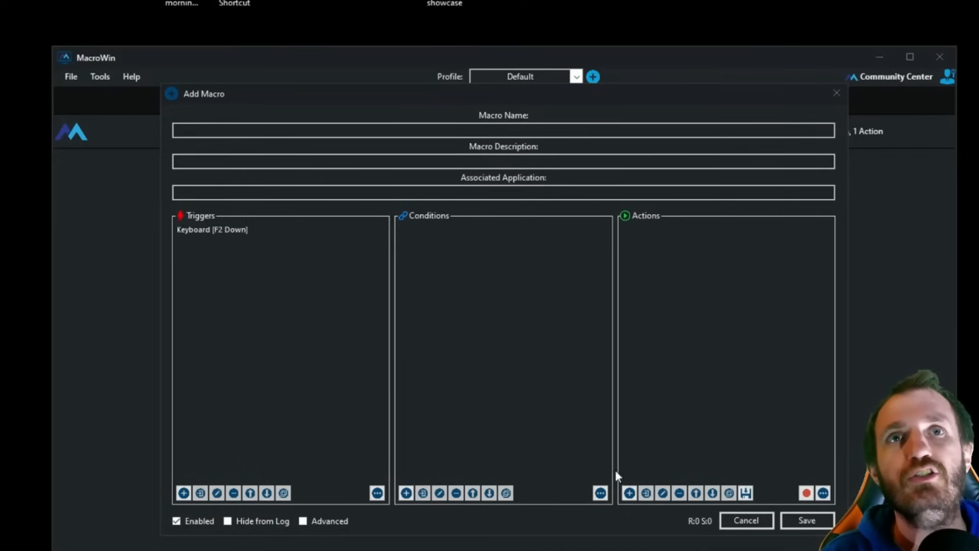
Cancel the condition dialog, then choose Programming/Script as the new action type
click(406, 494)
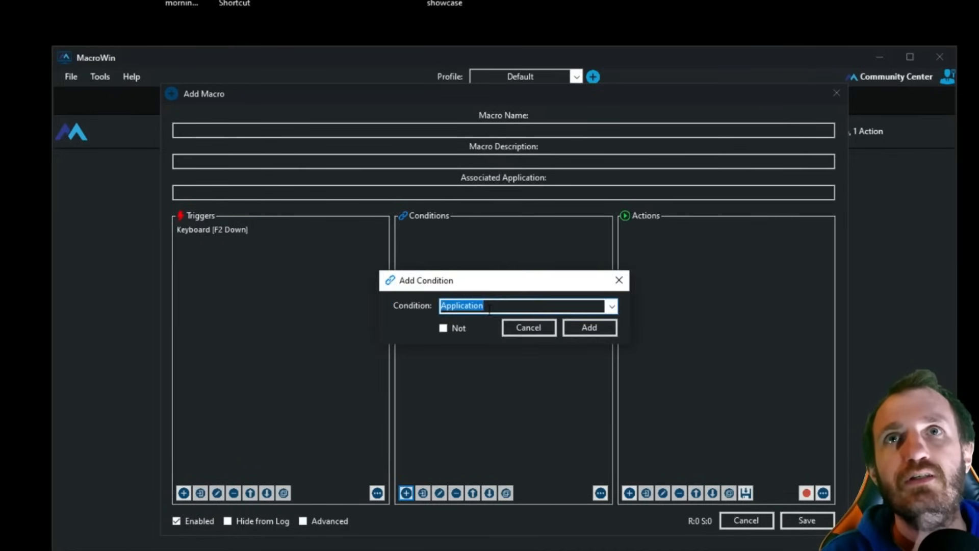
click(612, 306)
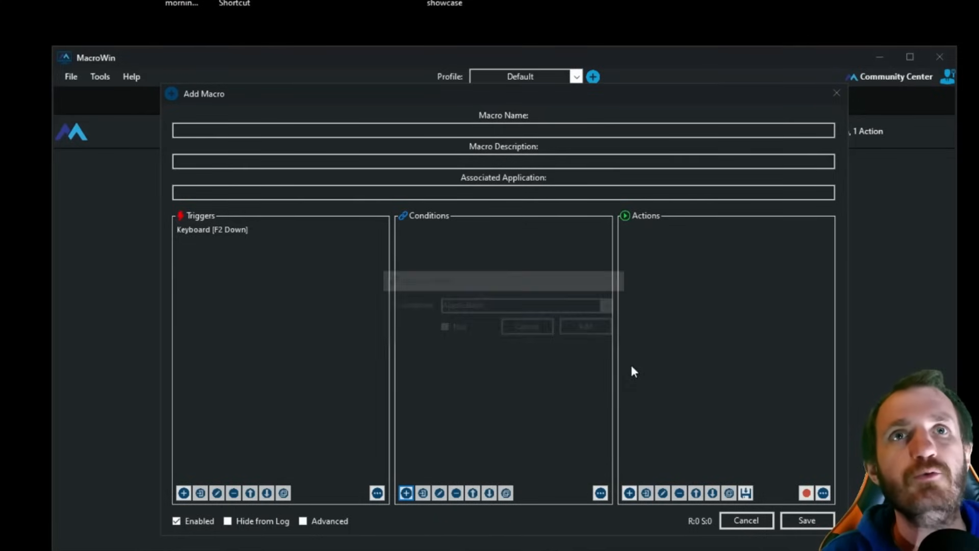
click(628, 493)
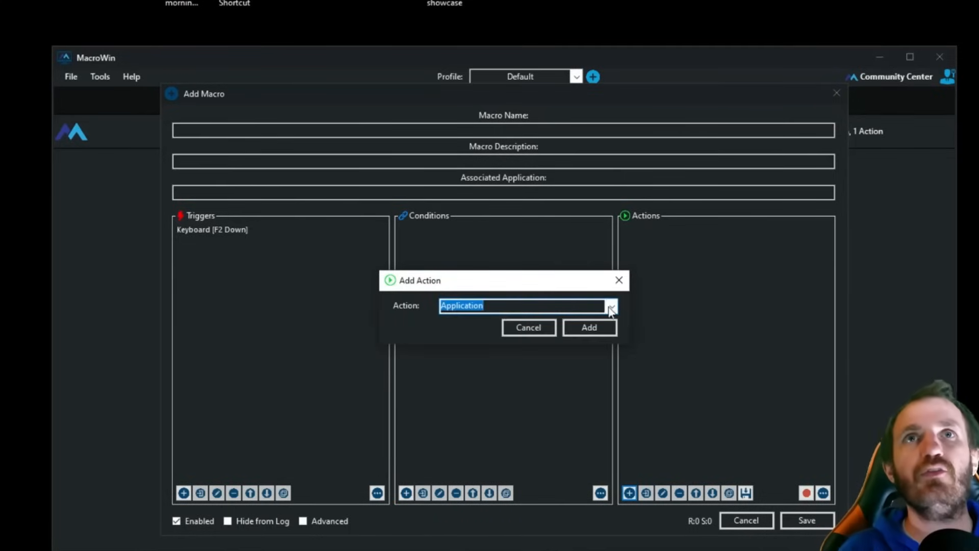
click(610, 306)
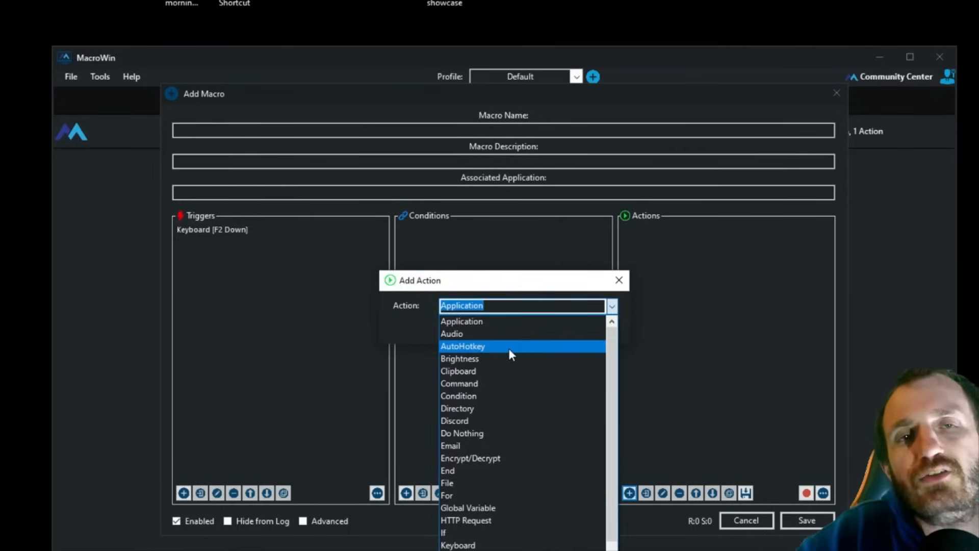
scroll(down, 3)
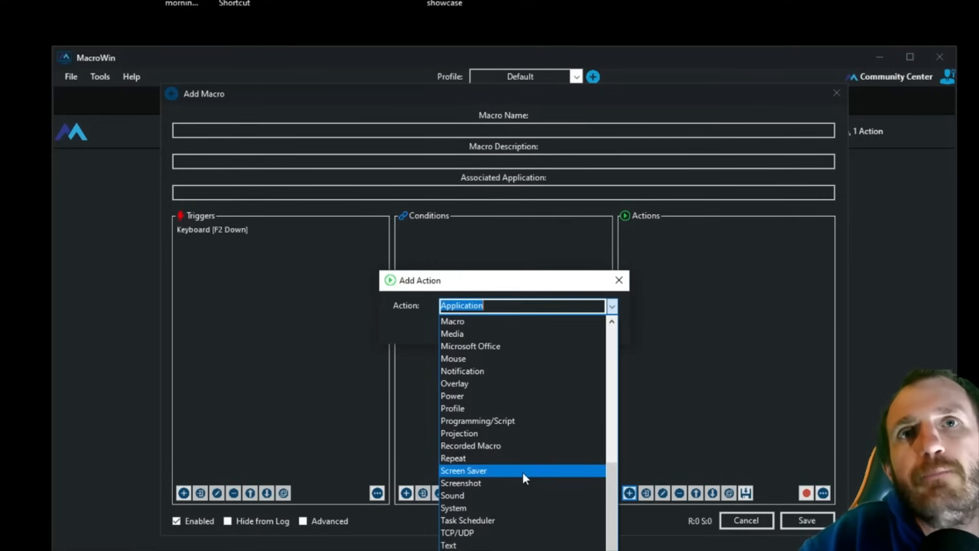
mouse_move(523, 483)
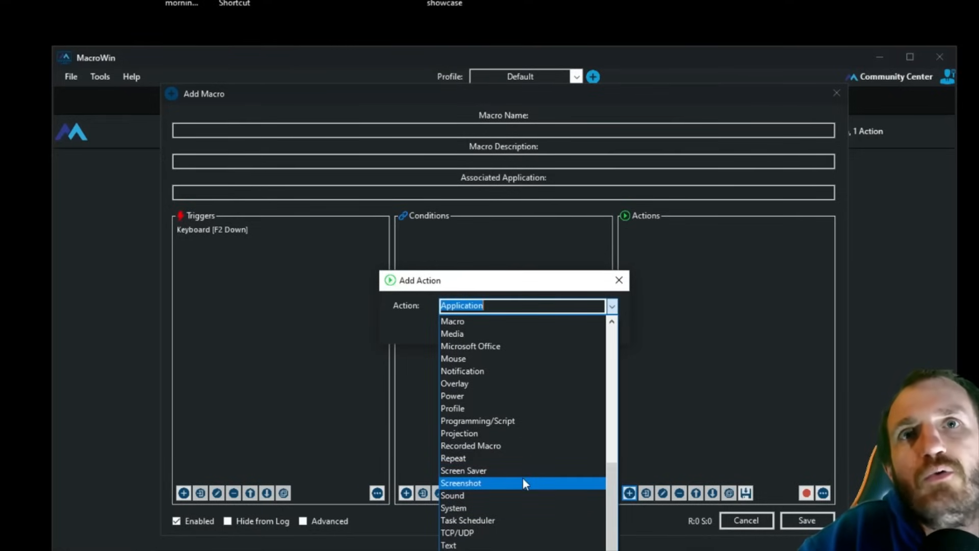
mouse_move(478, 420)
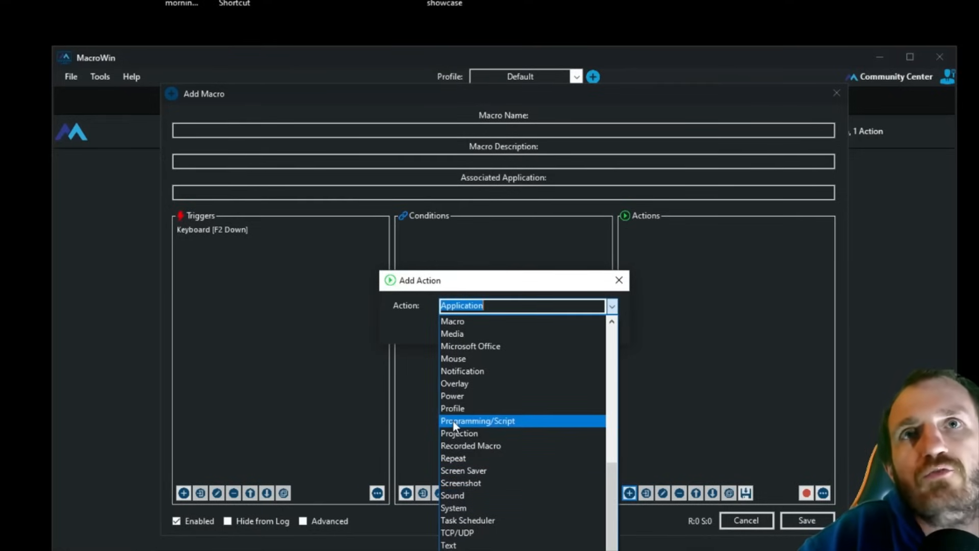
mouse_move(532, 425)
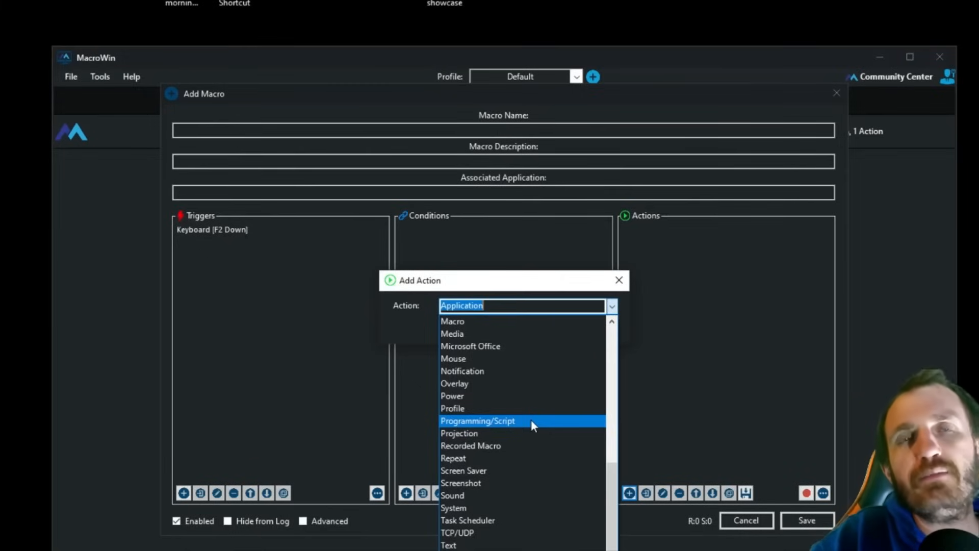
click(478, 420)
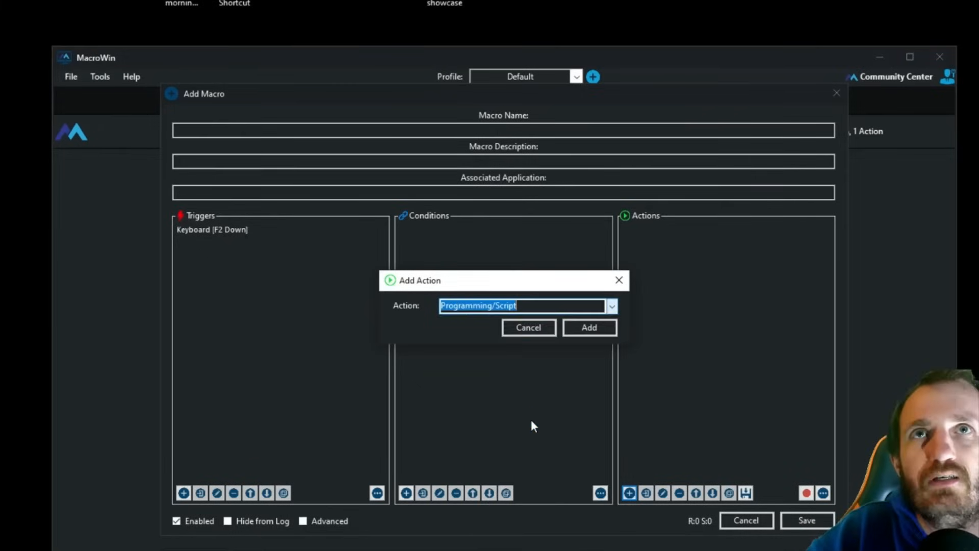
Replace the script action's sample code with 'MsgBox, Hello World!'
click(587, 327)
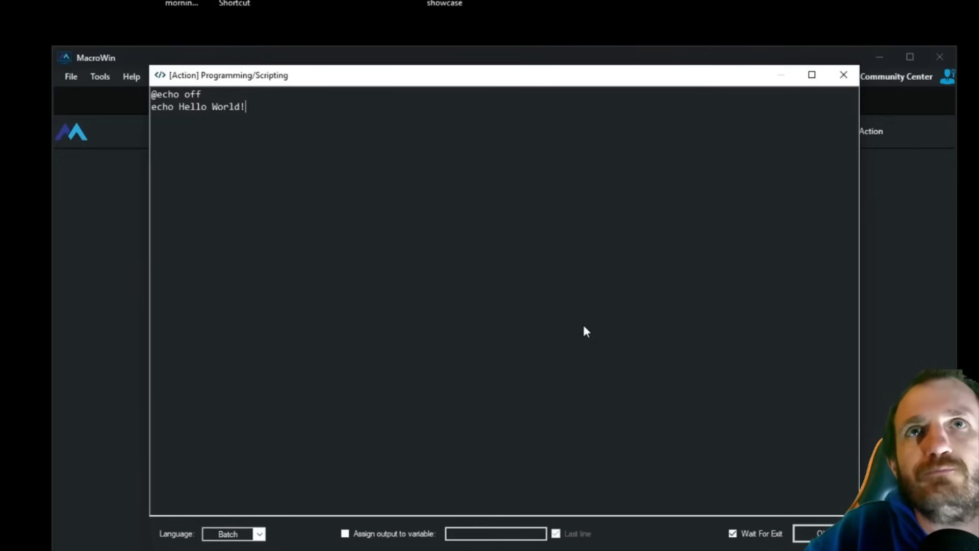
drag(481, 75, 536, 105)
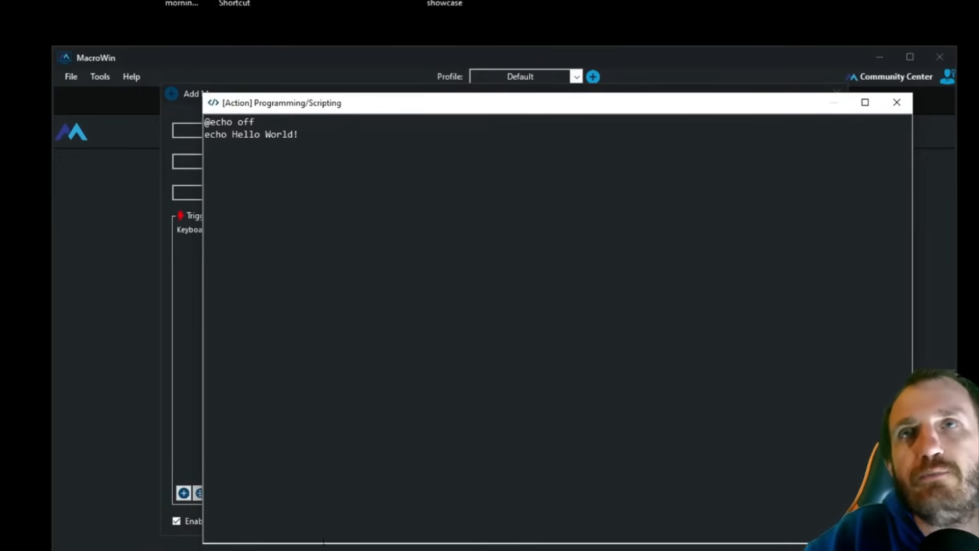
click(300, 134)
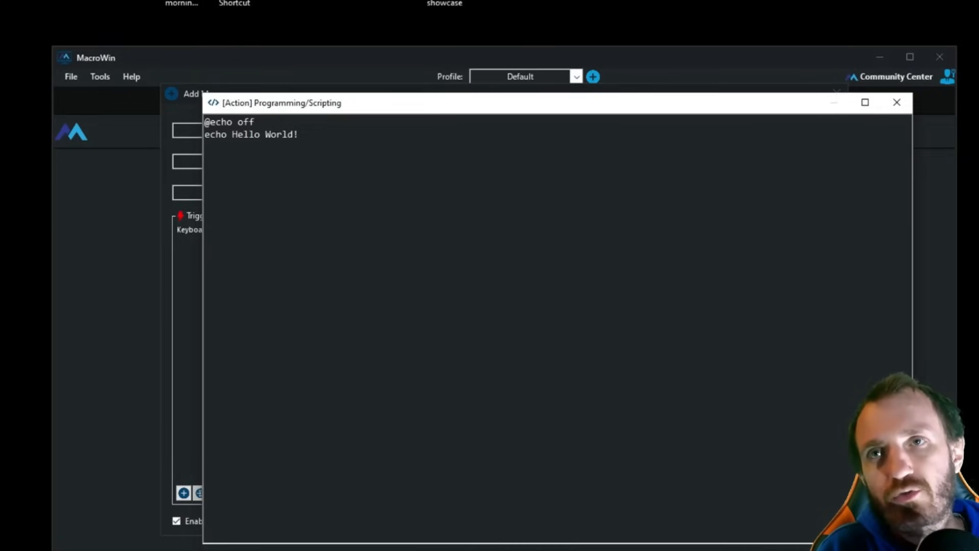
text(MsgBox, Hello World!)
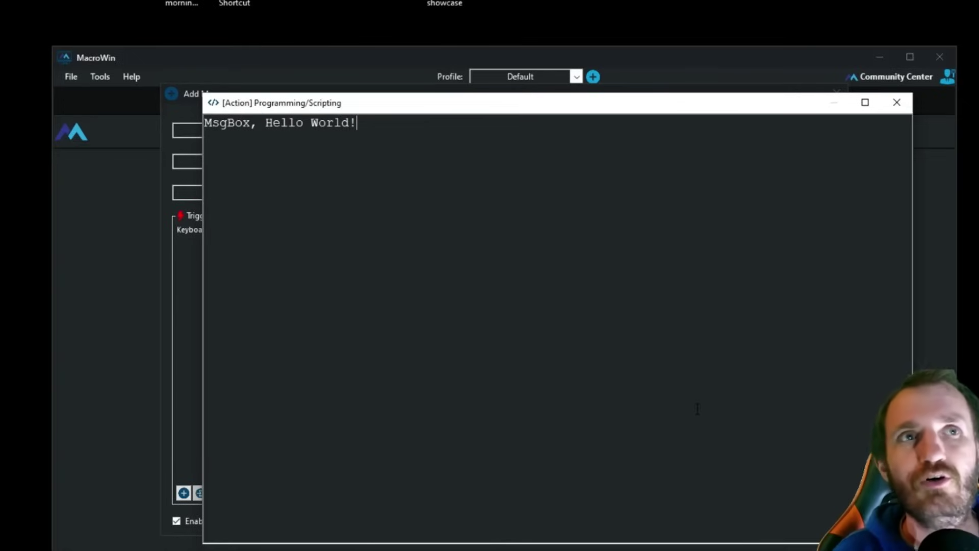
key(ctrl+a)
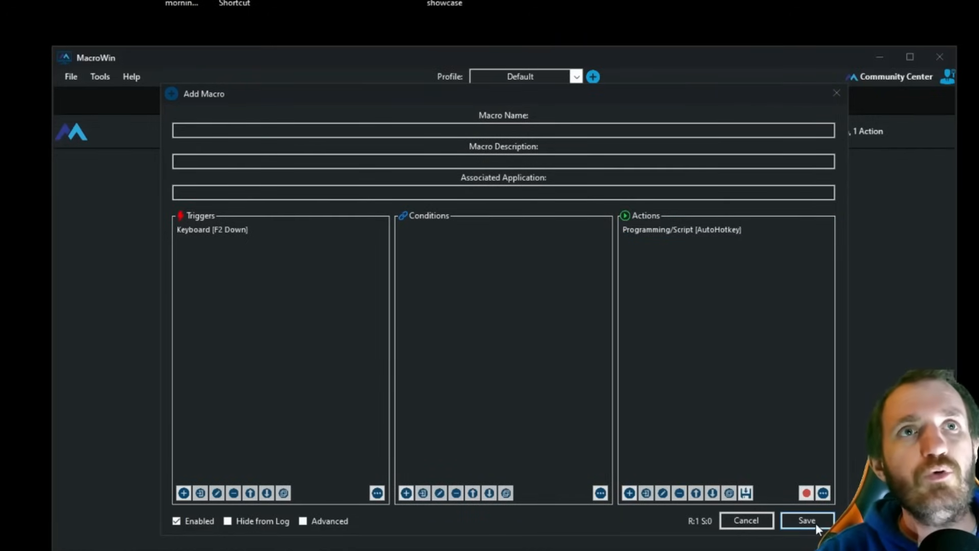
Name the macro 'test yt' with description 'dfsh', save it, and dismiss the Hello World! message
click(503, 130)
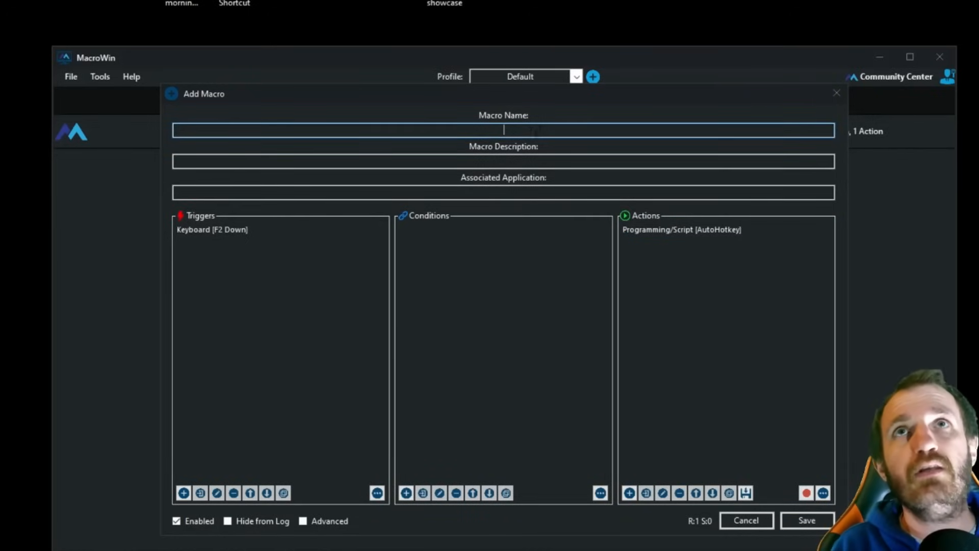
text(test)
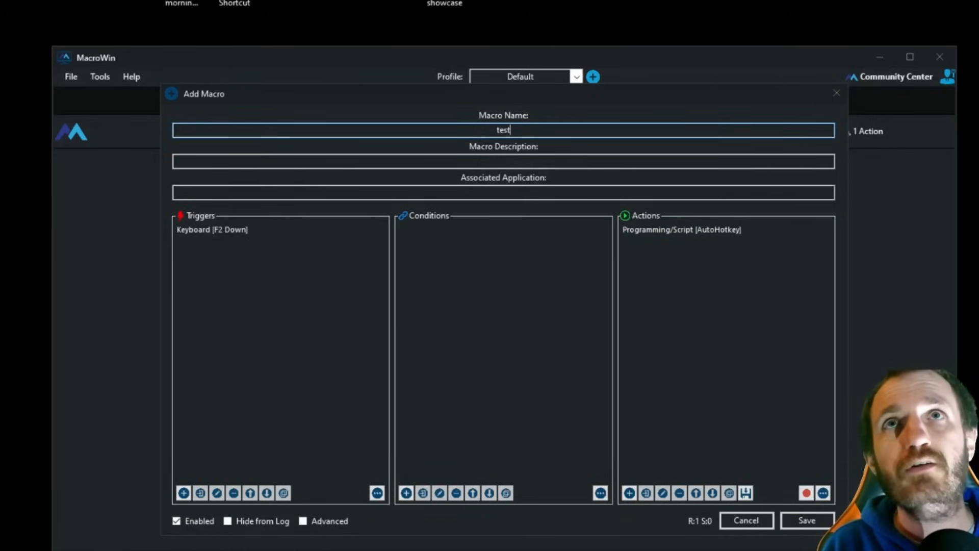
text(dfshfsdghsfdhrhrh)
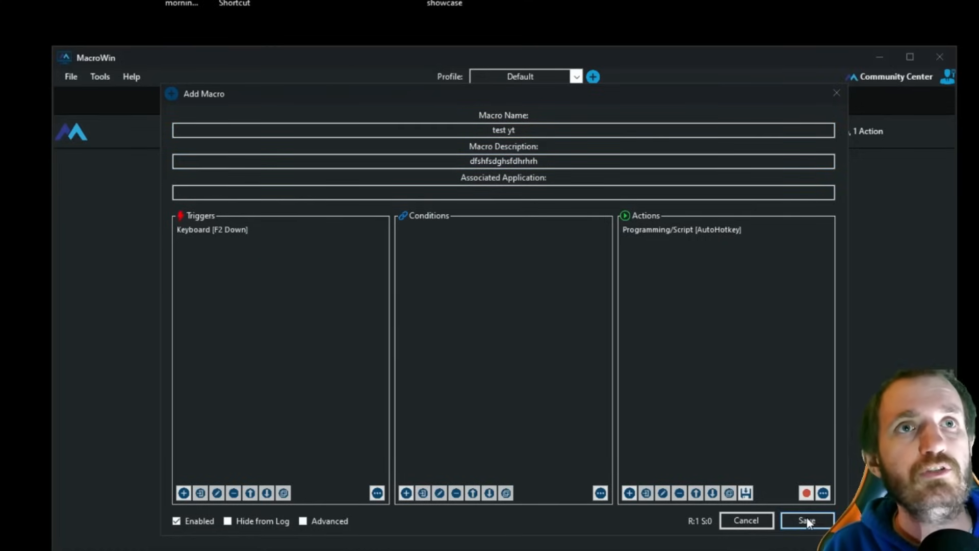
click(806, 520)
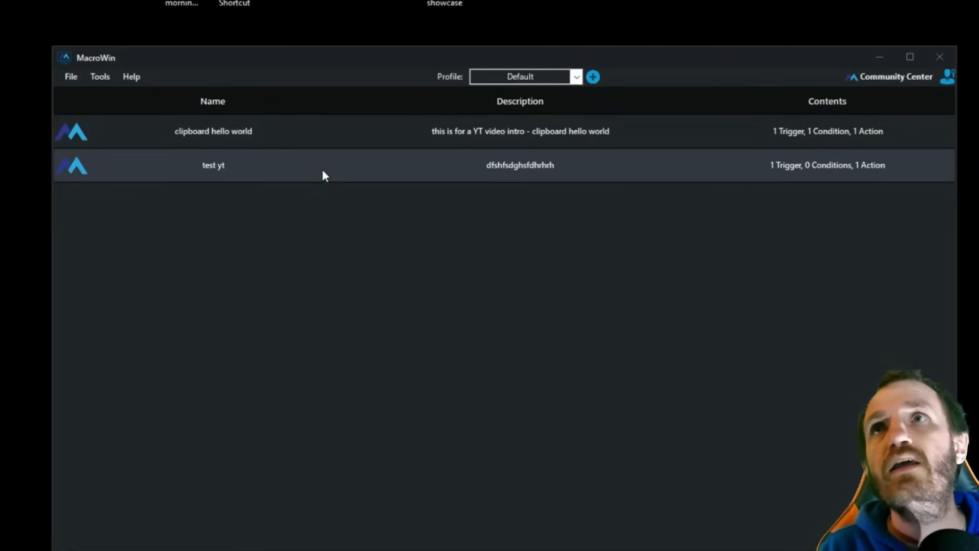
mouse_move(593, 298)
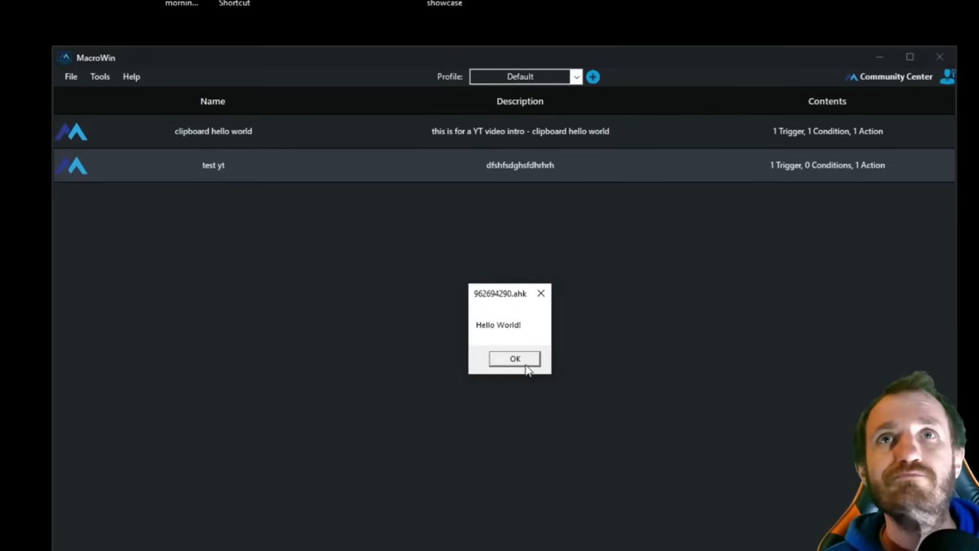
click(515, 358)
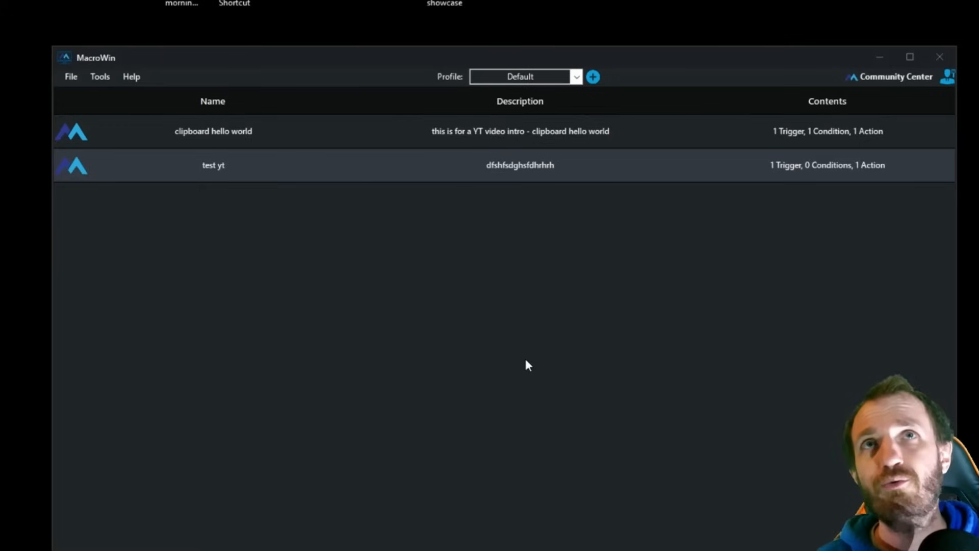
mouse_move(511, 369)
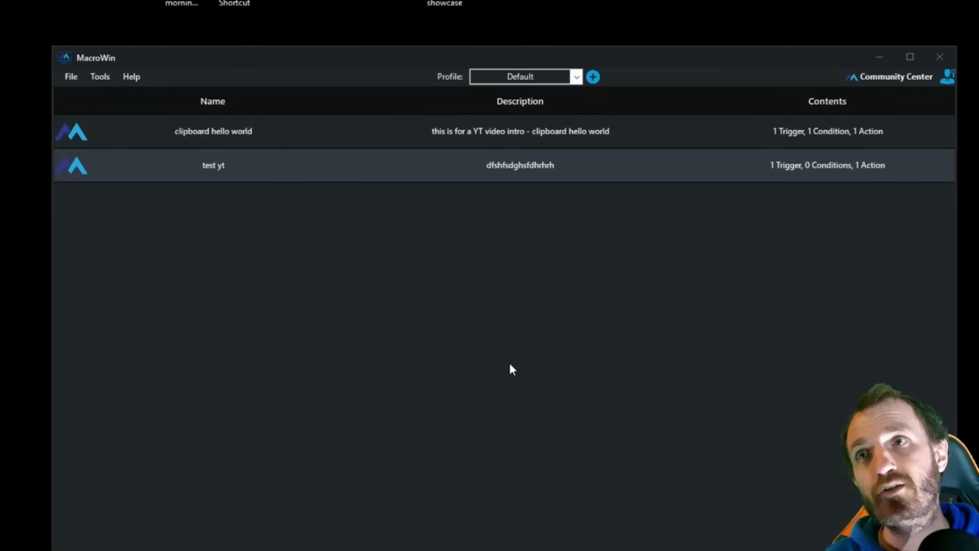
mouse_move(557, 347)
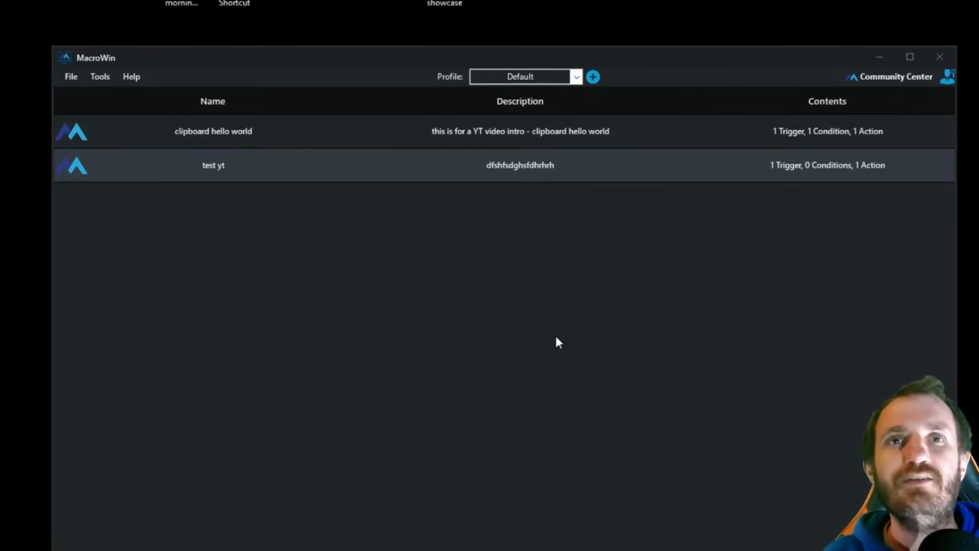
mouse_move(674, 331)
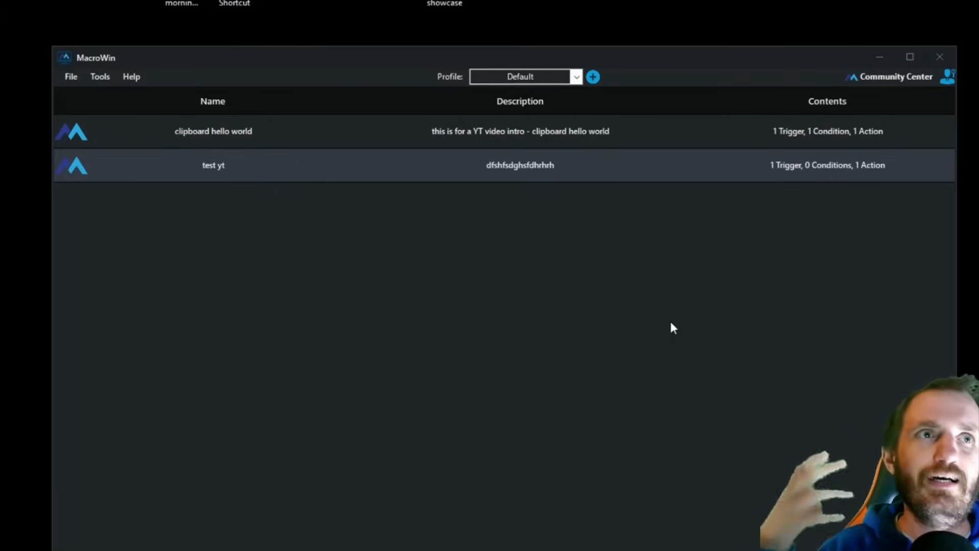
mouse_move(679, 364)
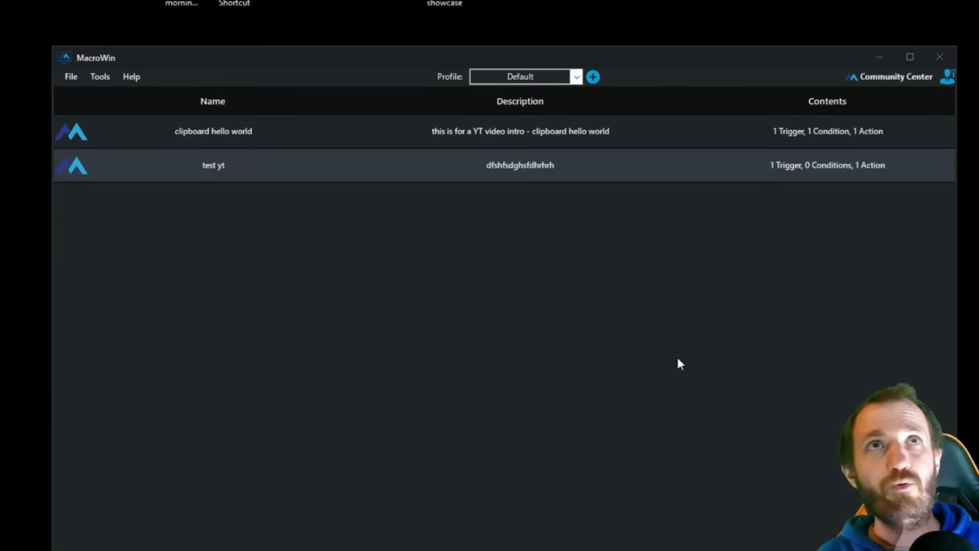